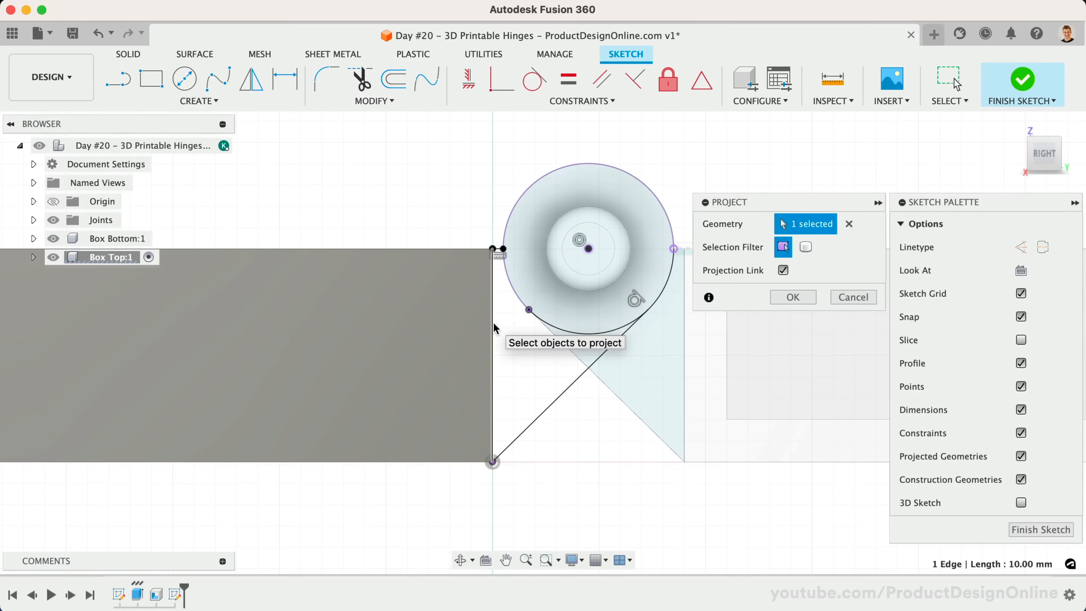
Step: Finish the sketch and select the Rigid 1 joint in the timeline for deletion
{"action": "left_click", "coordinate": [1022, 79]}
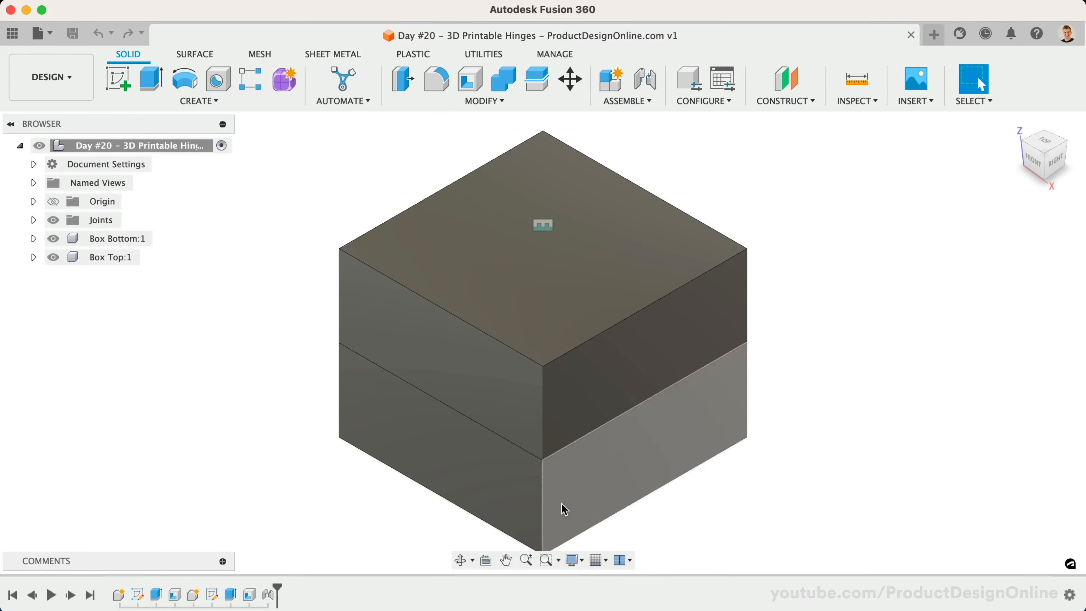
{"action": "mouse_move", "coordinate": [265, 595]}
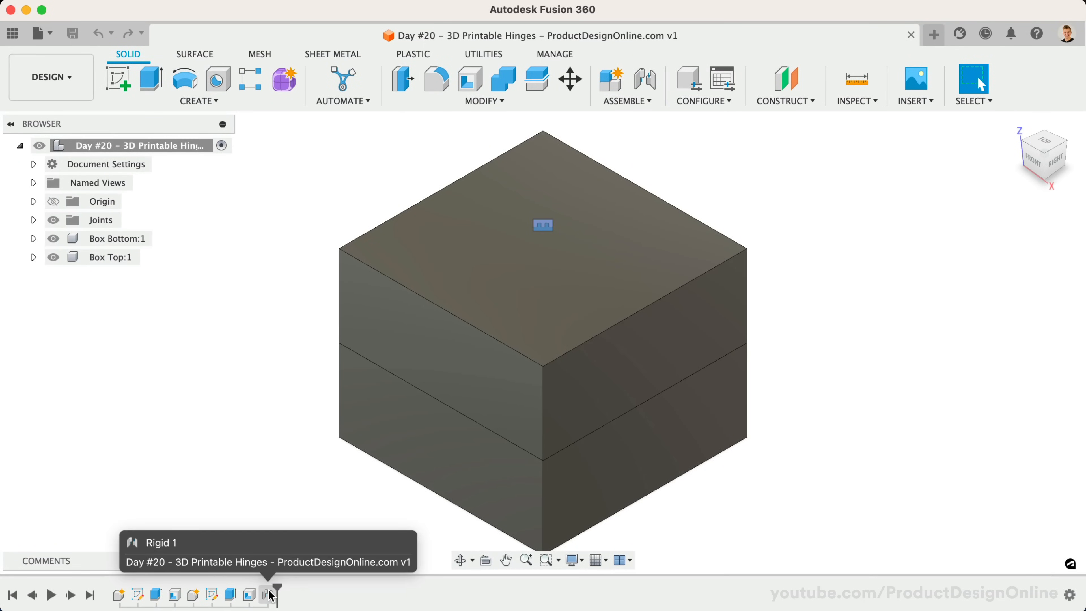
{"action": "left_click", "coordinate": [266, 596]}
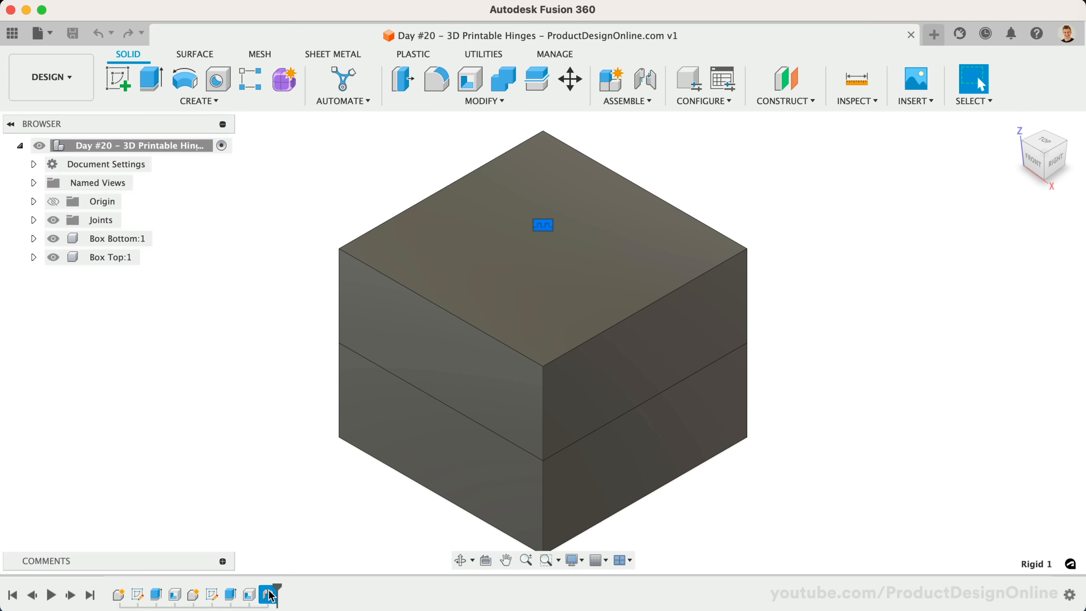
{"action": "mouse_move", "coordinate": [289, 593]}
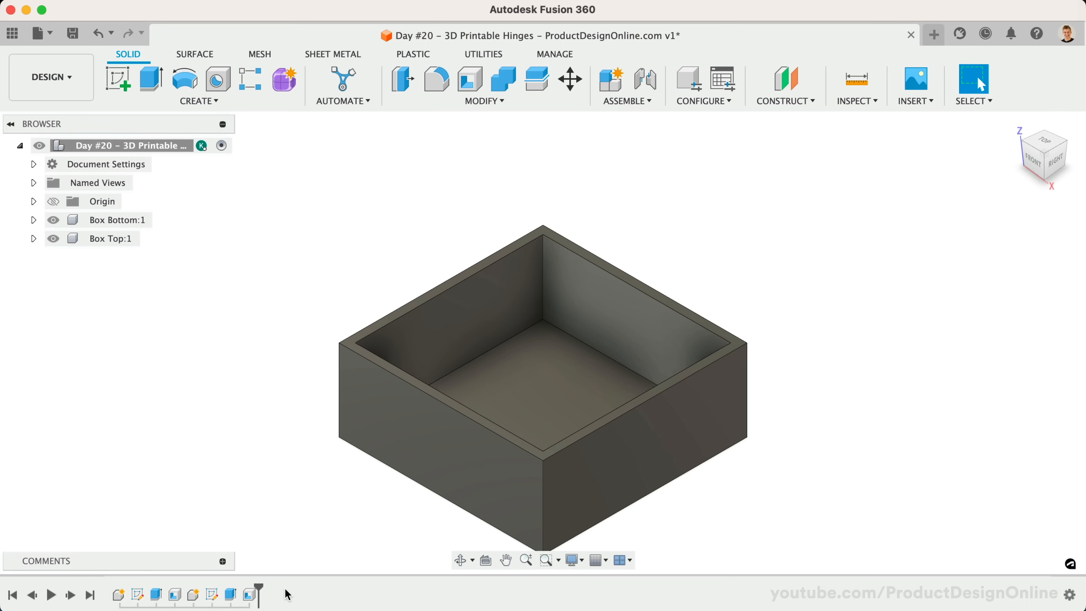
{"action": "mouse_move", "coordinate": [256, 526]}
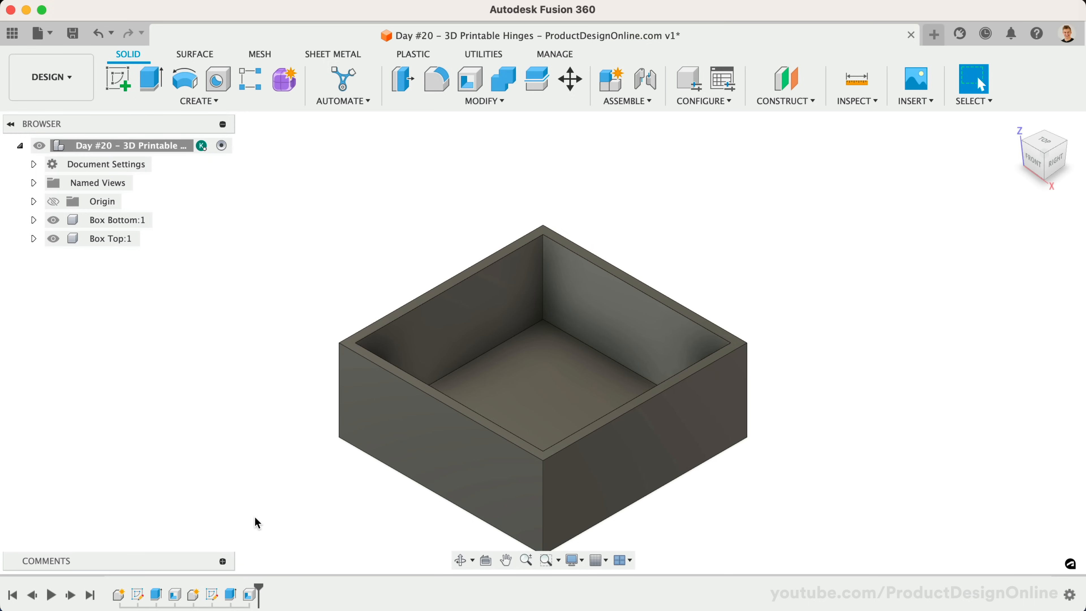
{"action": "mouse_move", "coordinate": [466, 168]}
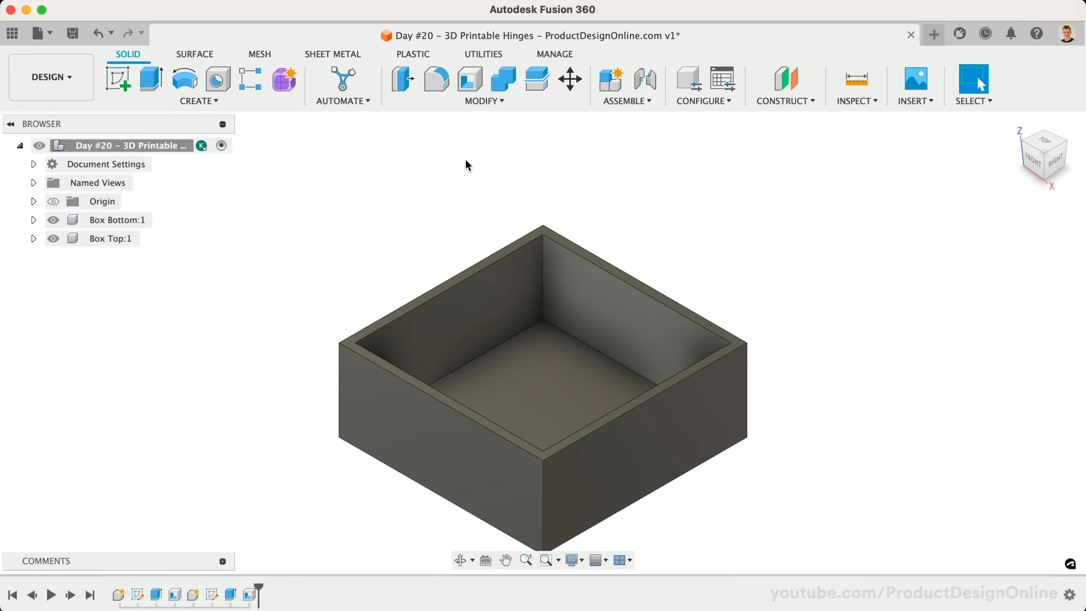
Step: Create a joint snapping the box top and bottom edge points with a 9 mm Z offset
{"action": "left_click", "coordinate": [645, 80]}
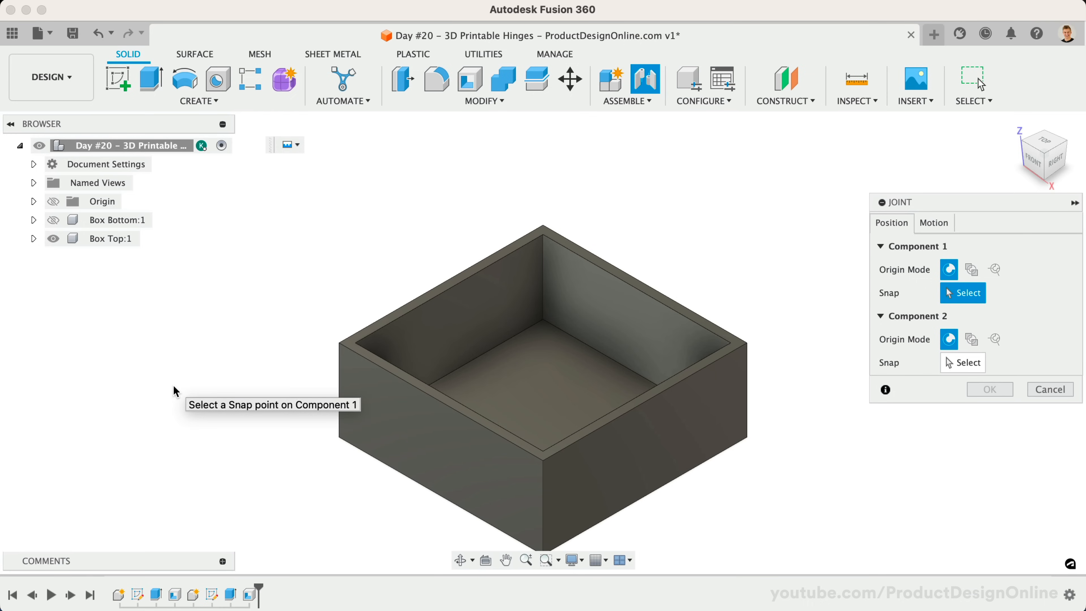
{"action": "left_click", "coordinate": [544, 460]}
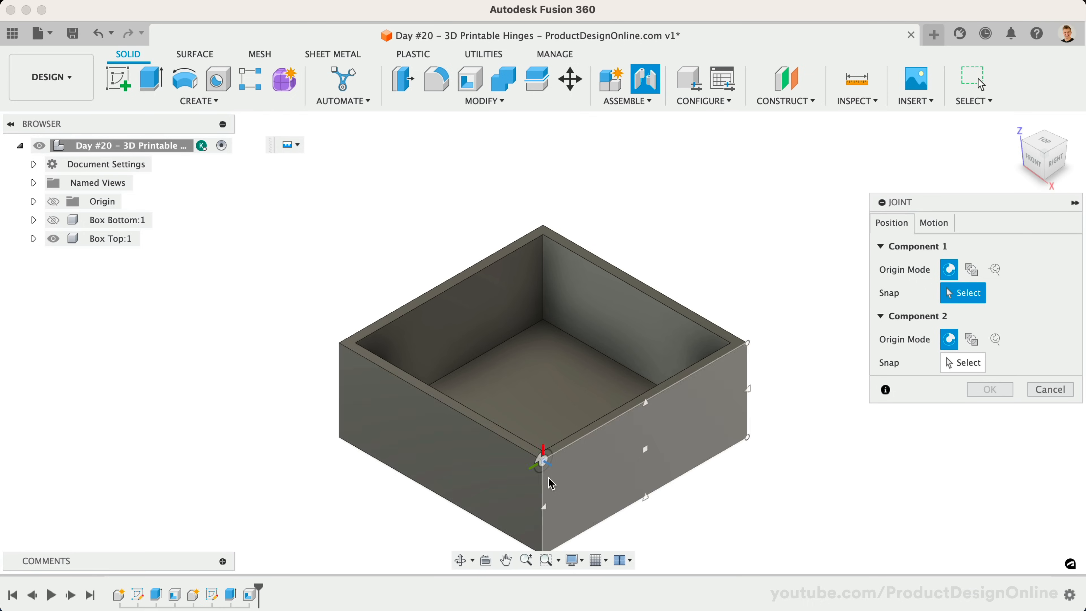
{"action": "left_click", "coordinate": [542, 463]}
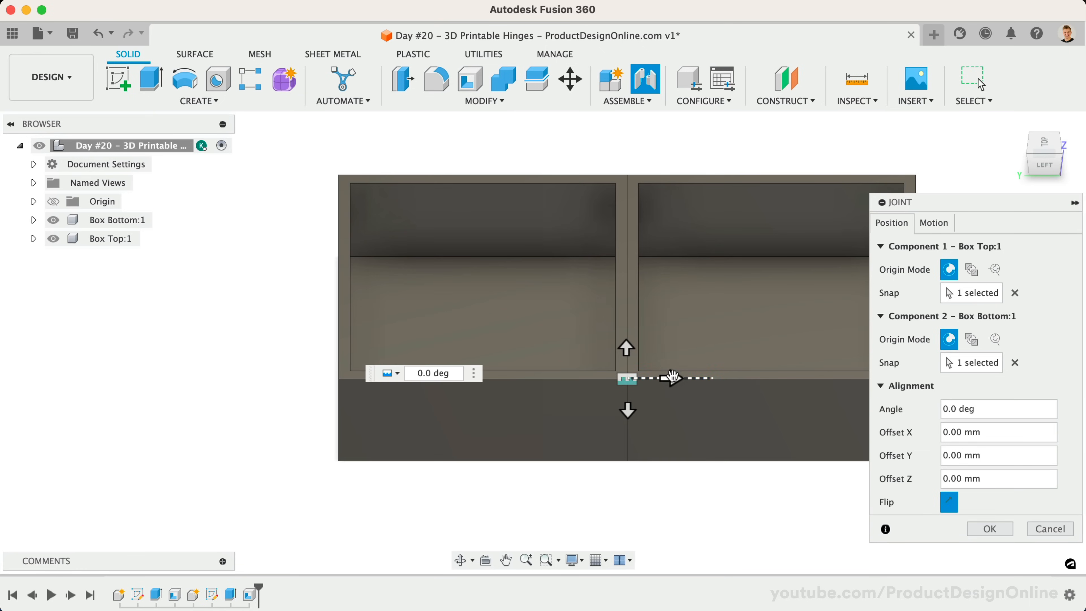
{"action": "left_click_drag", "start_coordinate": [672, 378], "coordinate": [727, 377]}
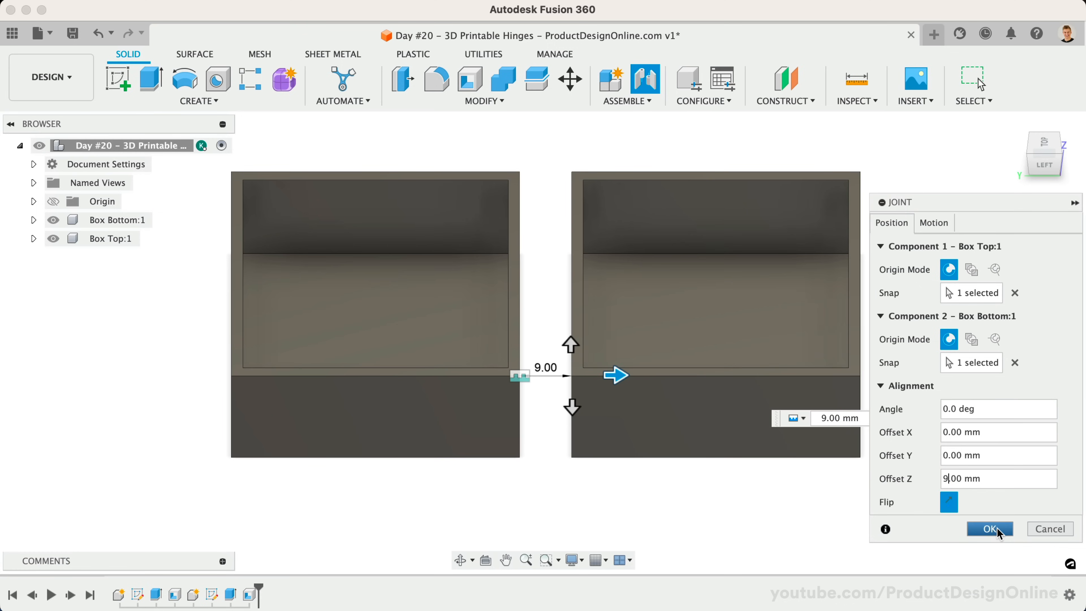
{"action": "left_click", "coordinate": [989, 528]}
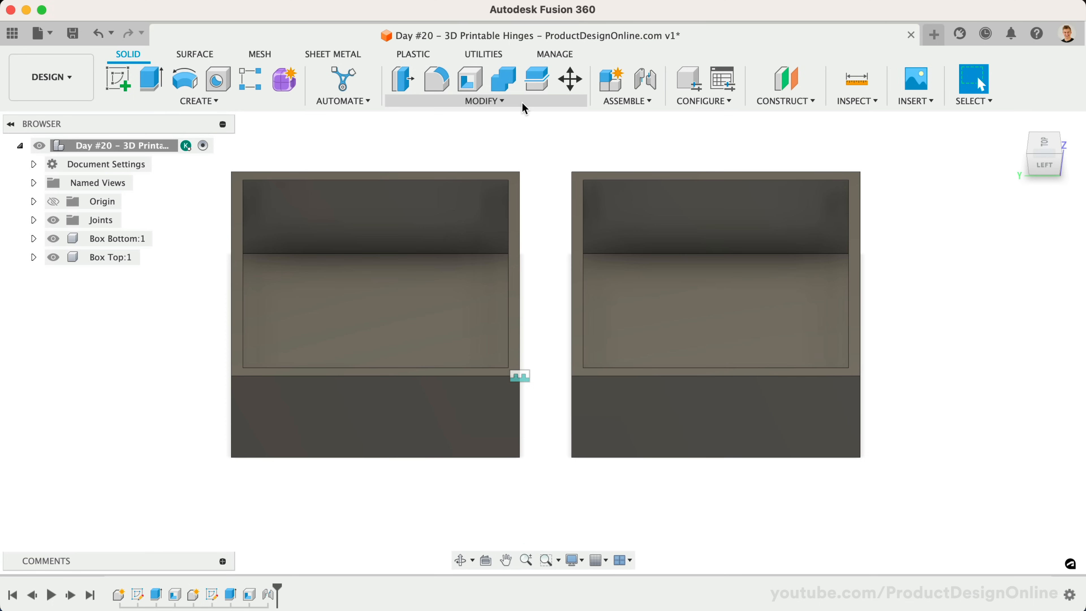
Step: In Change Parameters, set BoxWidth to 30 mm and BoxHeight to 20 mm
{"action": "left_click", "coordinate": [484, 101]}
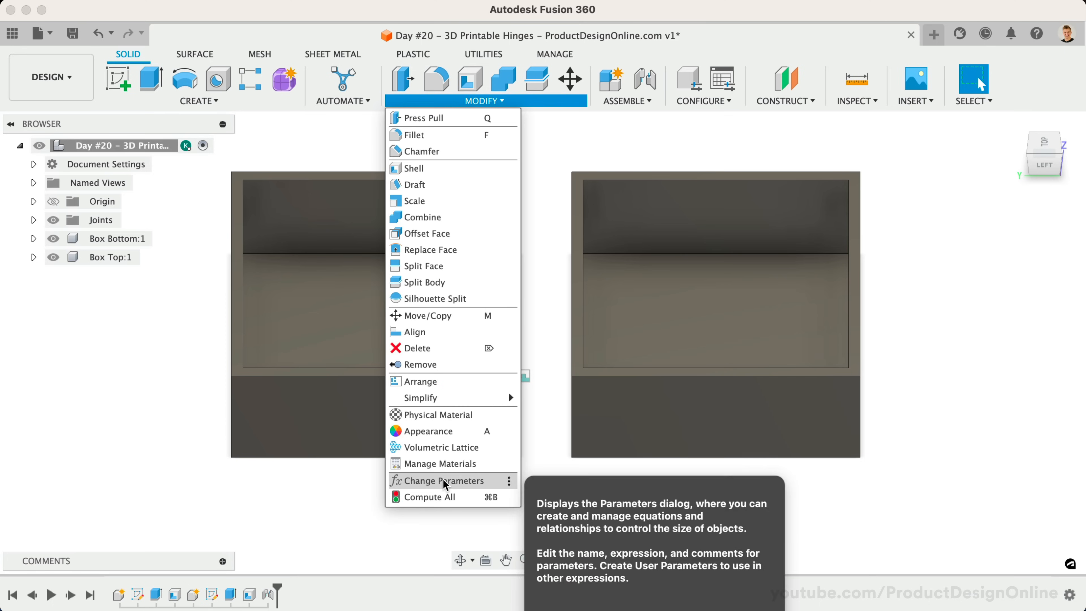
{"action": "left_click", "coordinate": [444, 481]}
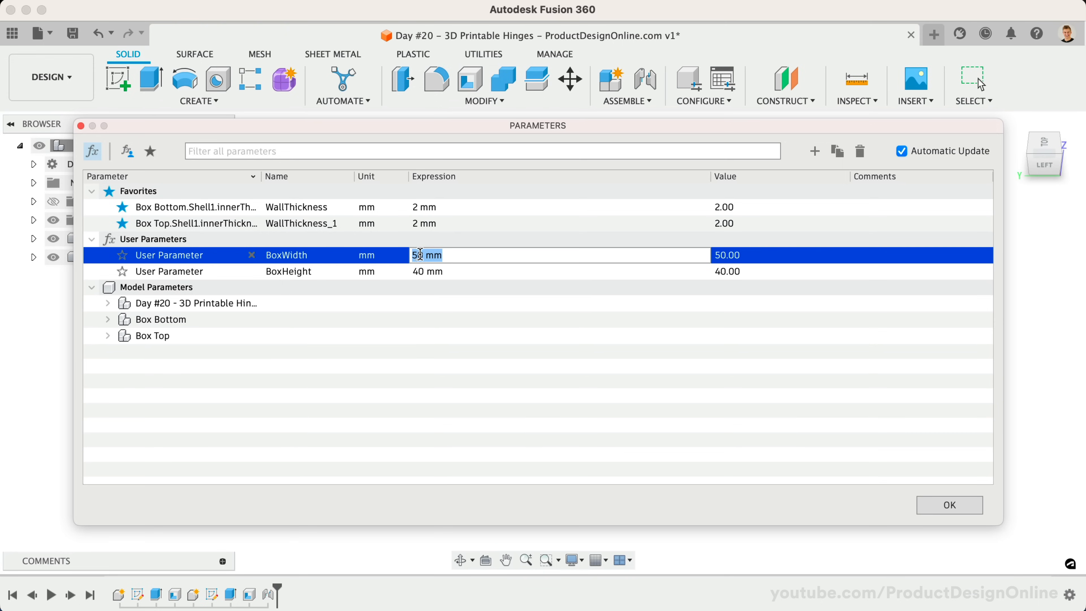
{"action": "type", "text": "30"}
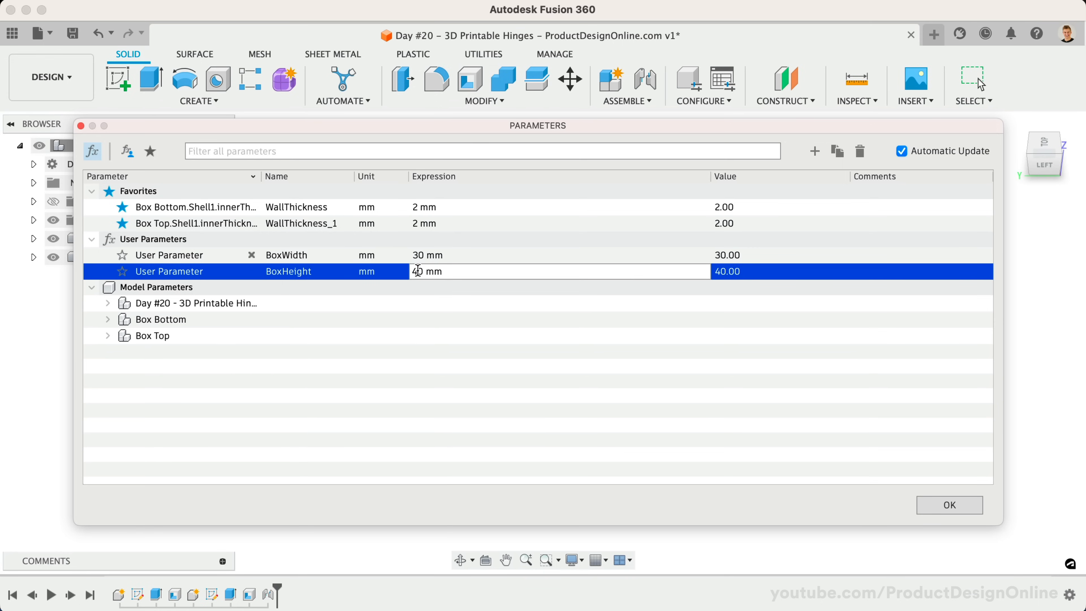
{"action": "type", "text": "20 mm"}
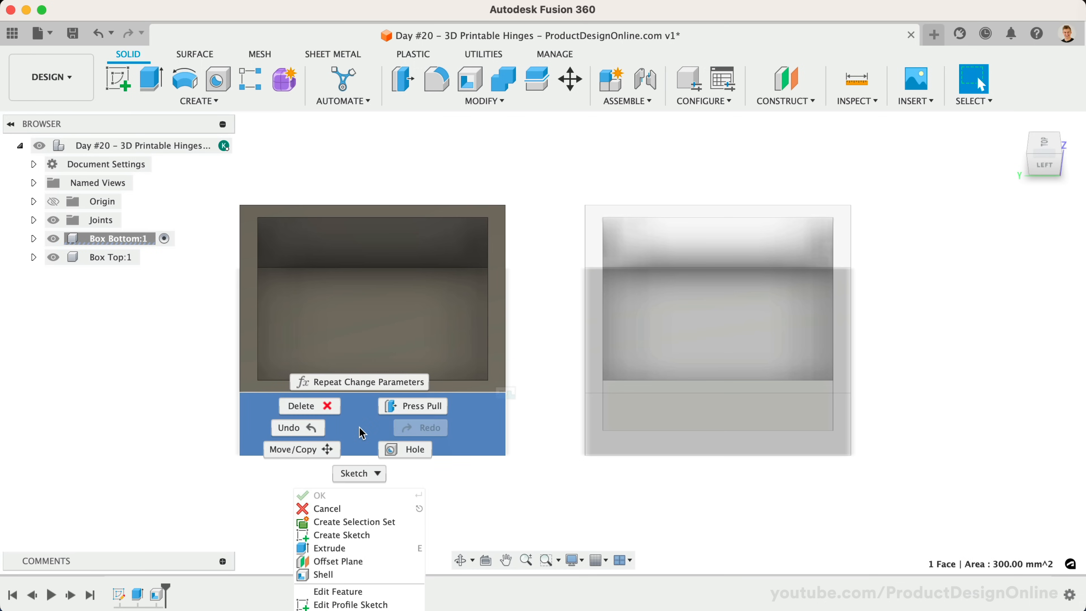
{"action": "mouse_move", "coordinate": [396, 538]}
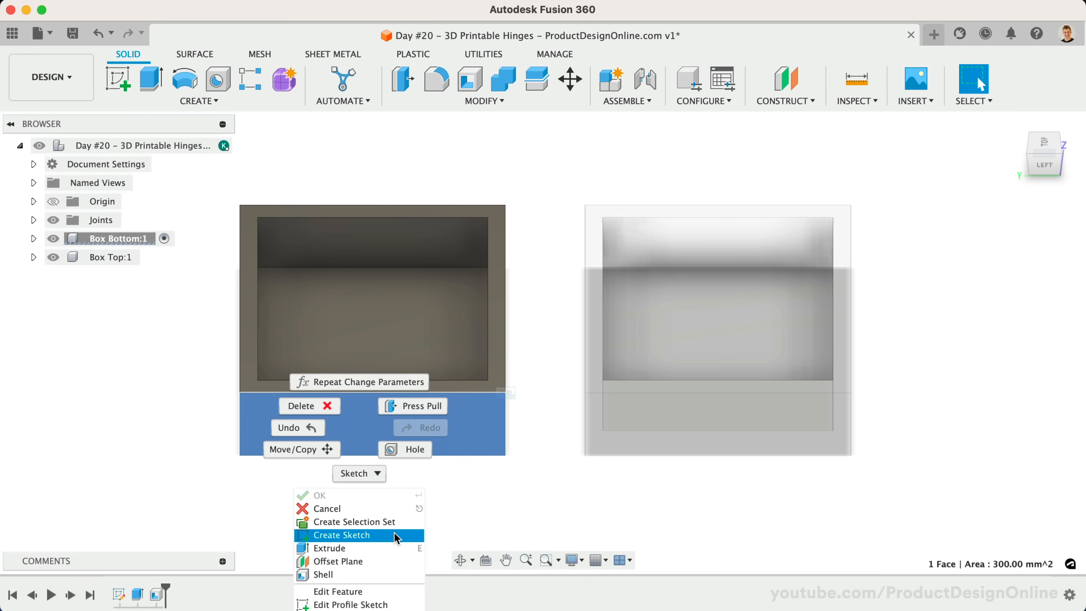
Step: On the side face, sketch a 4.5 mm line with an 8 mm circle centred at its end
{"action": "left_click", "coordinate": [342, 535]}
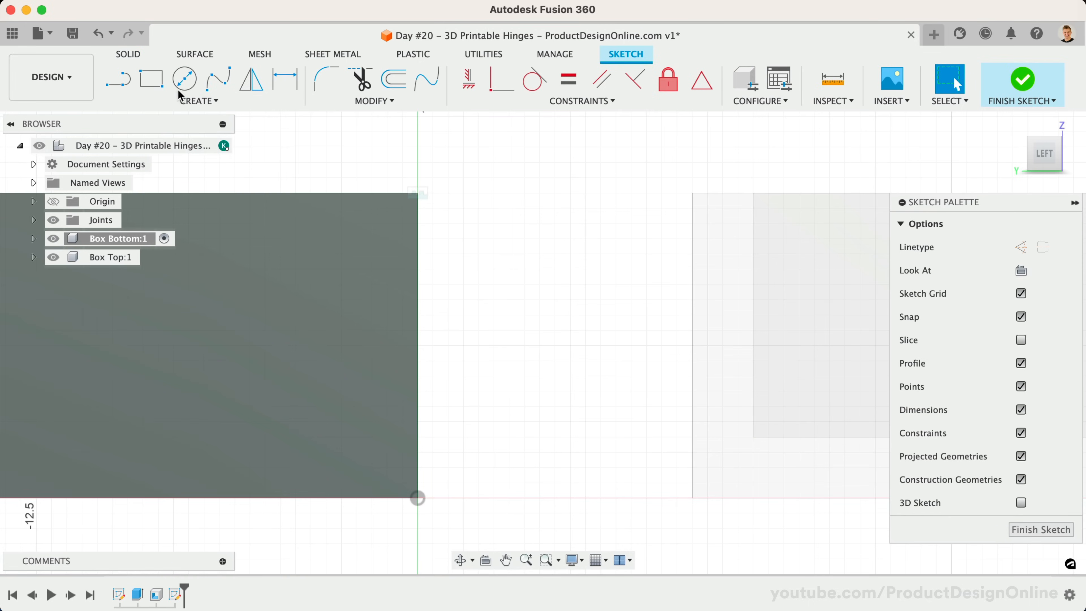
{"action": "left_click", "coordinate": [119, 78]}
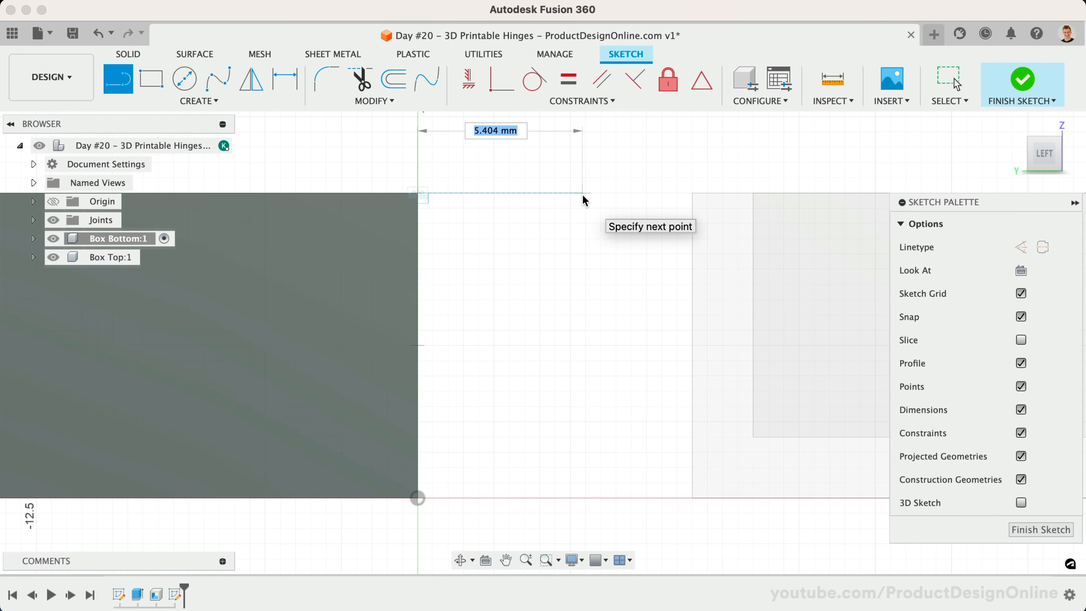
{"action": "type", "text": "4.50"}
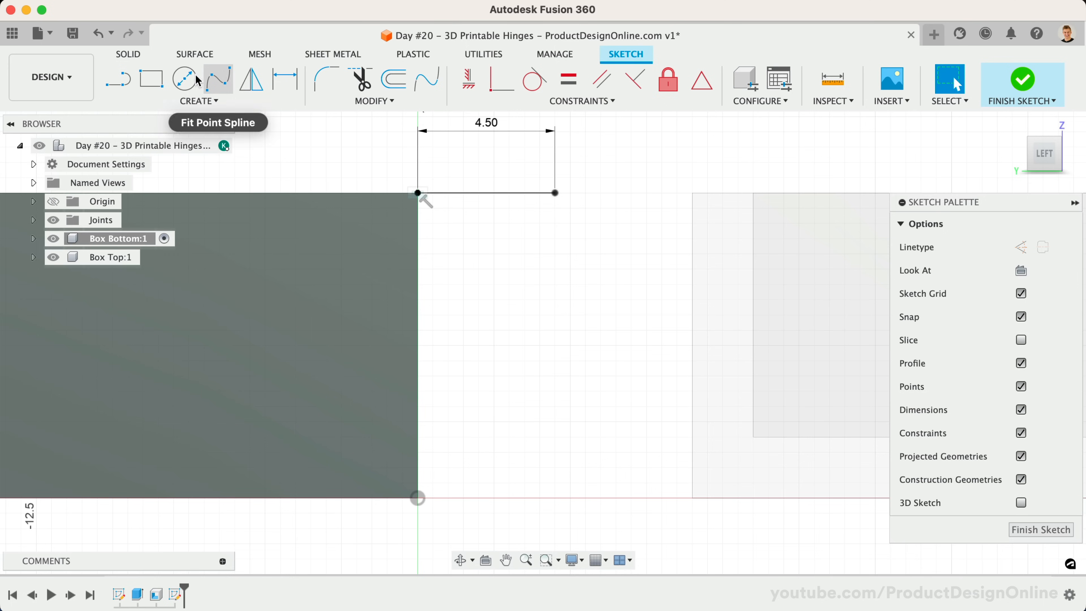
{"action": "left_click", "coordinate": [183, 79]}
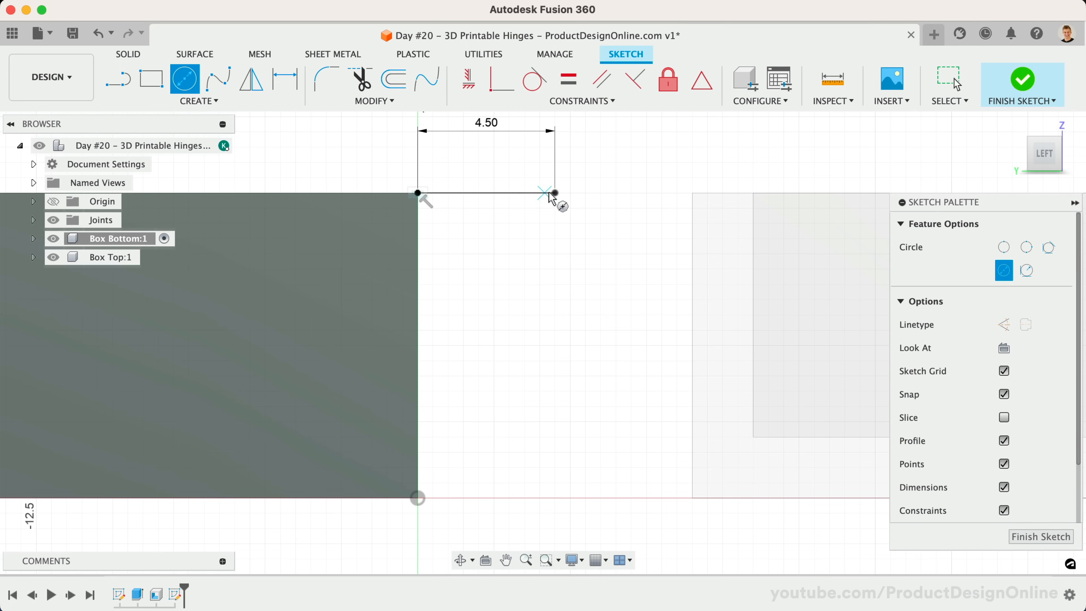
{"action": "left_click", "coordinate": [554, 193]}
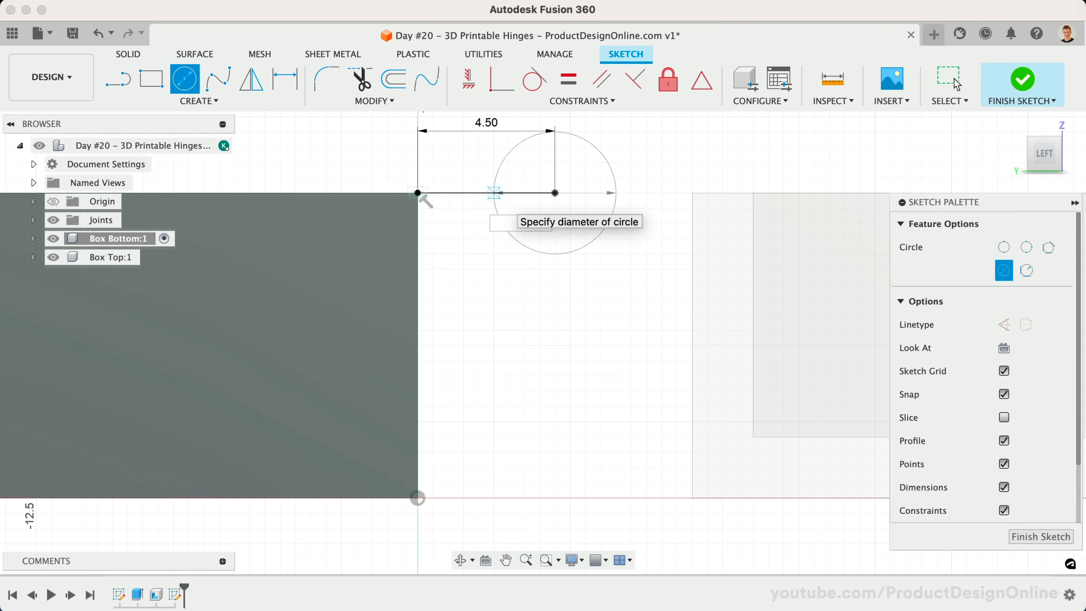
{"action": "type", "text": "8"}
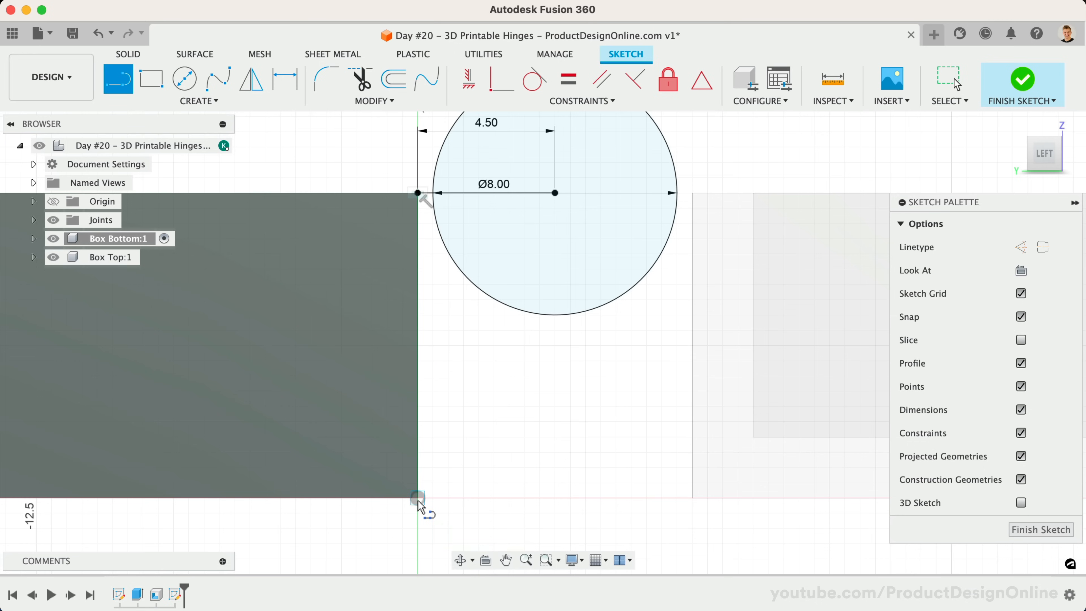
Step: Draw a line from the bottom corner tangent to the circle and expand Box Bottom
{"action": "left_click_drag", "start_coordinate": [417, 498], "coordinate": [637, 285]}
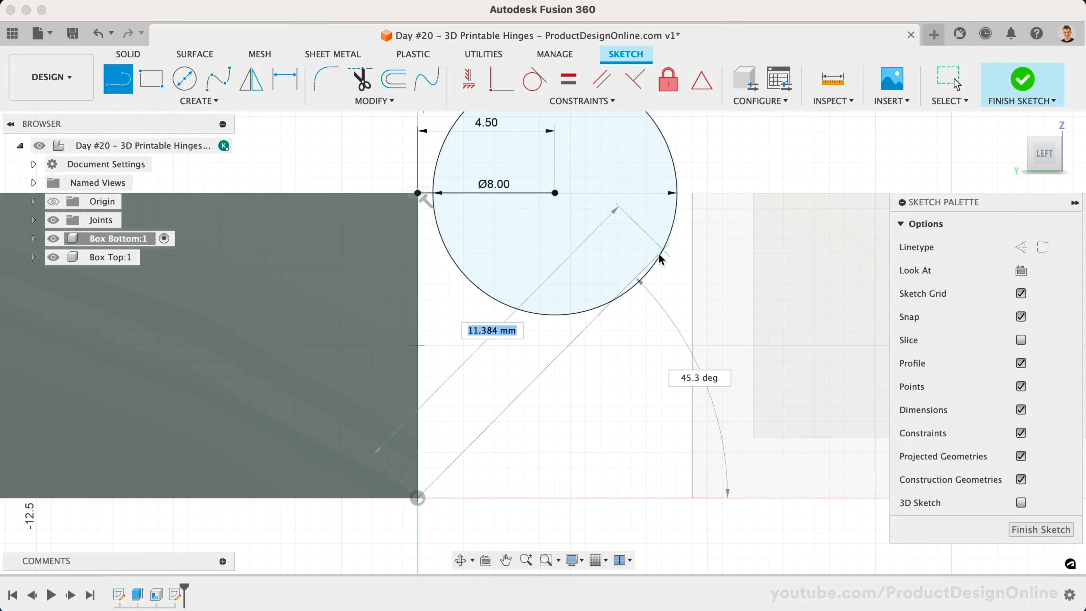
{"action": "mouse_move", "coordinate": [638, 289]}
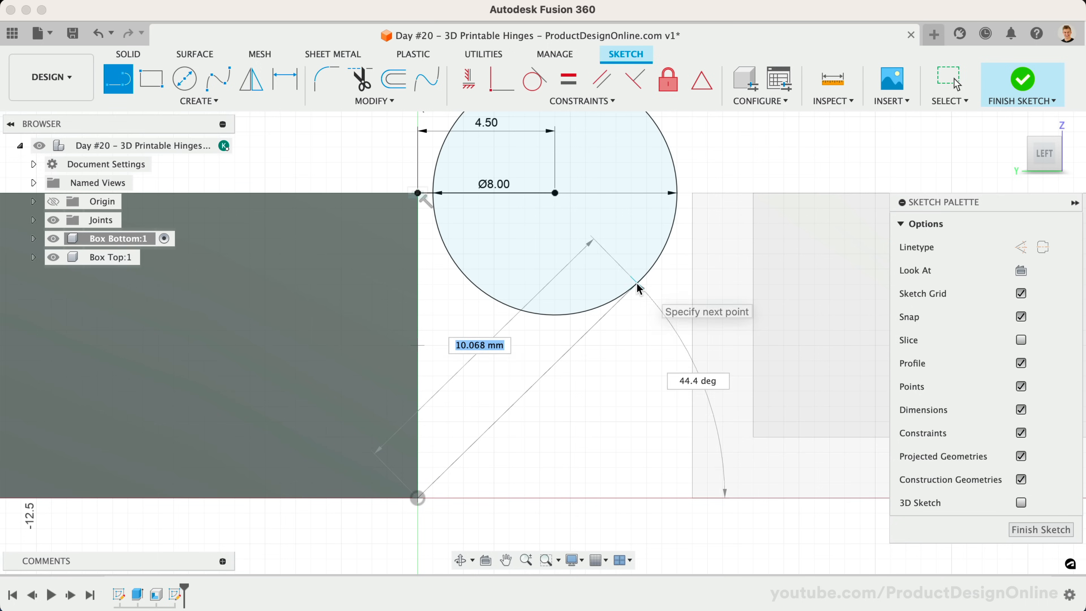
{"action": "left_click", "coordinate": [636, 286]}
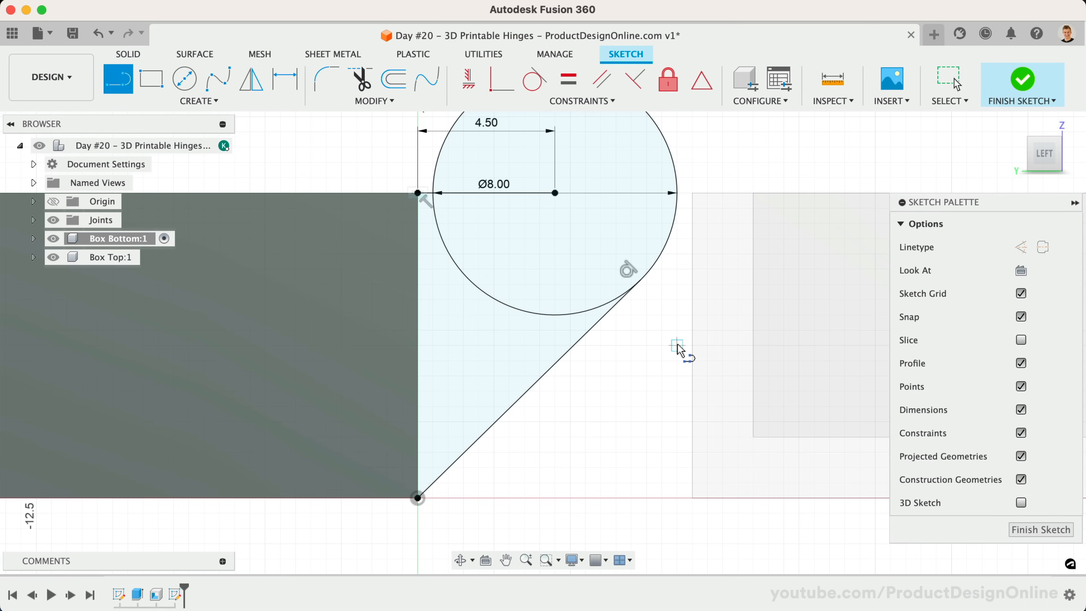
{"action": "left_click", "coordinate": [33, 238]}
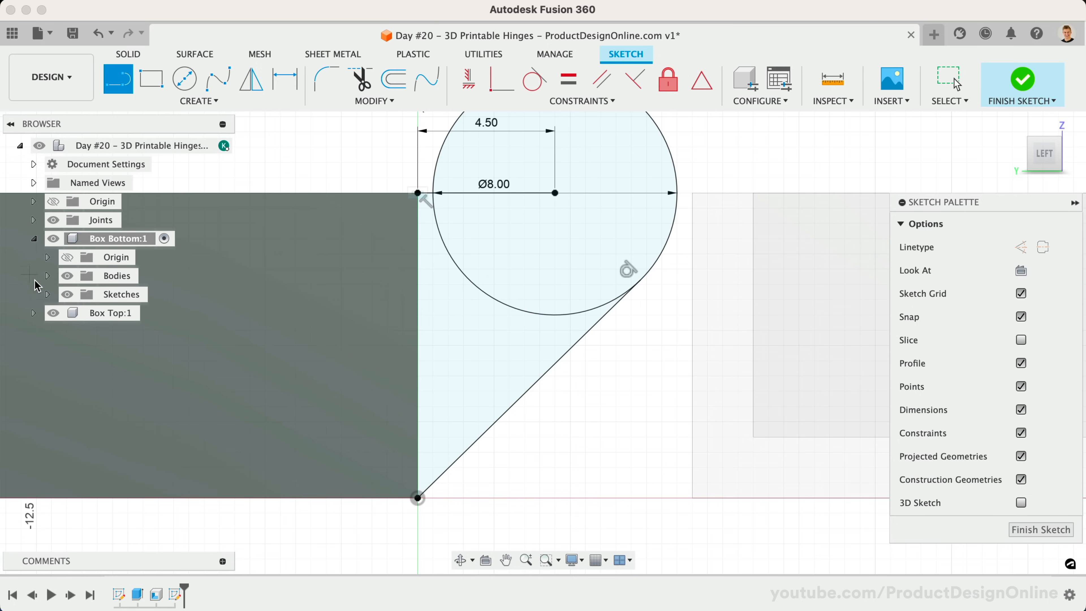
Step: Rename Sketch2 under Box Bottom to 'Side Profile Hinge' and return to Solid tools
{"action": "left_click", "coordinate": [48, 294]}
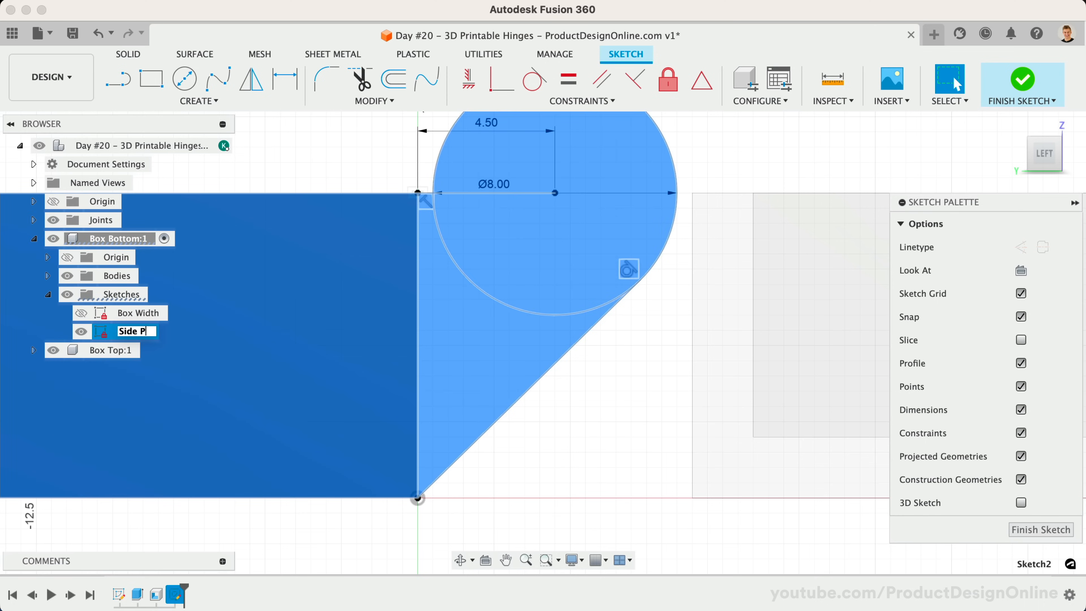
{"action": "type", "text": "Side Profile Hinge"}
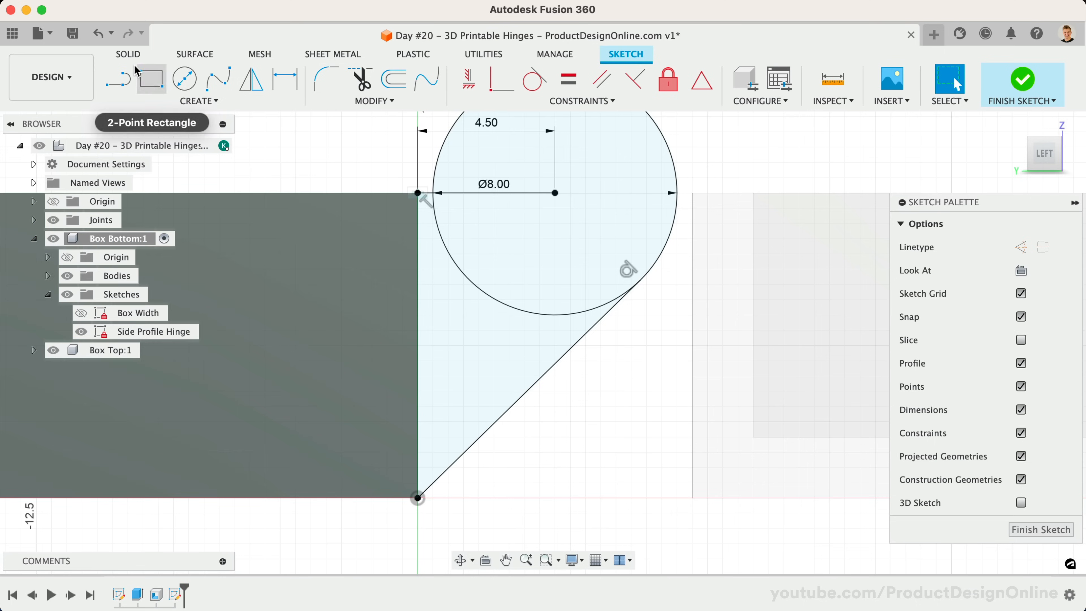
{"action": "left_click", "coordinate": [127, 55]}
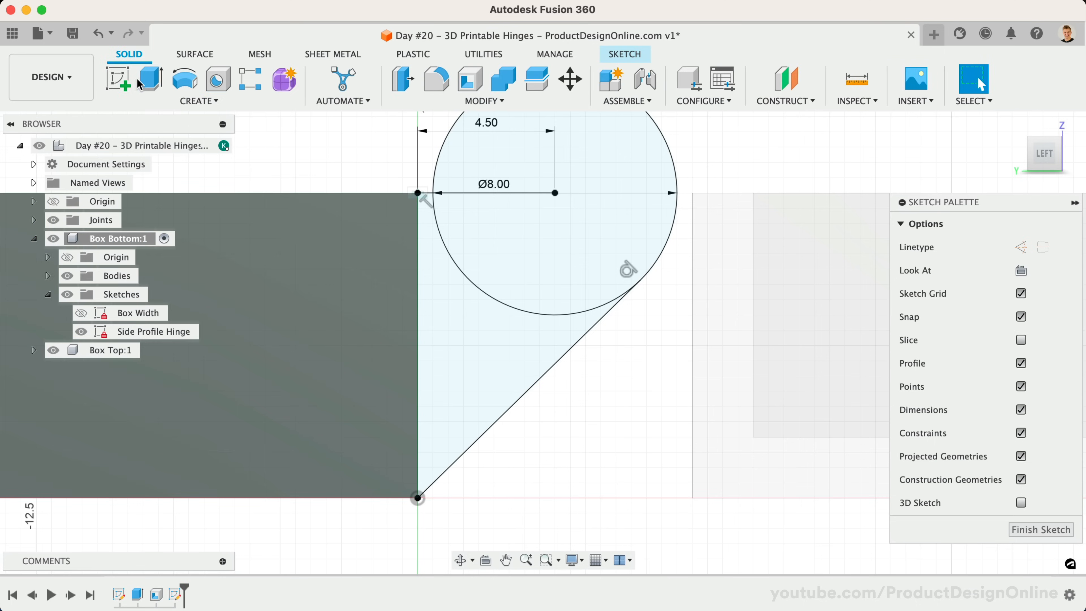
Step: Extrude the hinge profile 5 mm as a New Body flange on the bottom box
{"action": "left_click", "coordinate": [152, 80]}
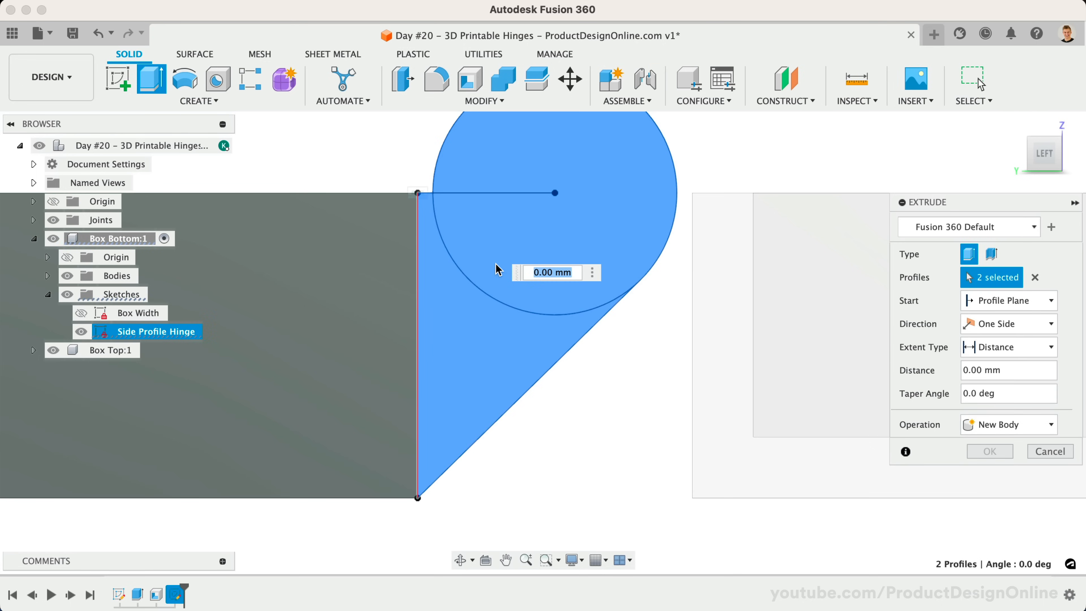
{"action": "type", "text": "5"}
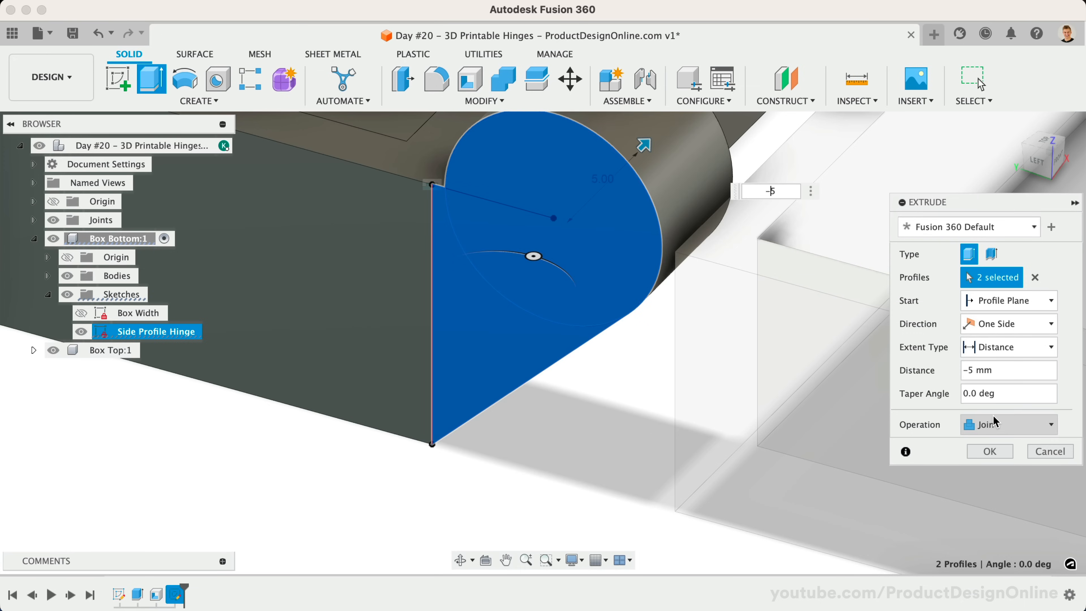
{"action": "left_click", "coordinate": [1008, 424]}
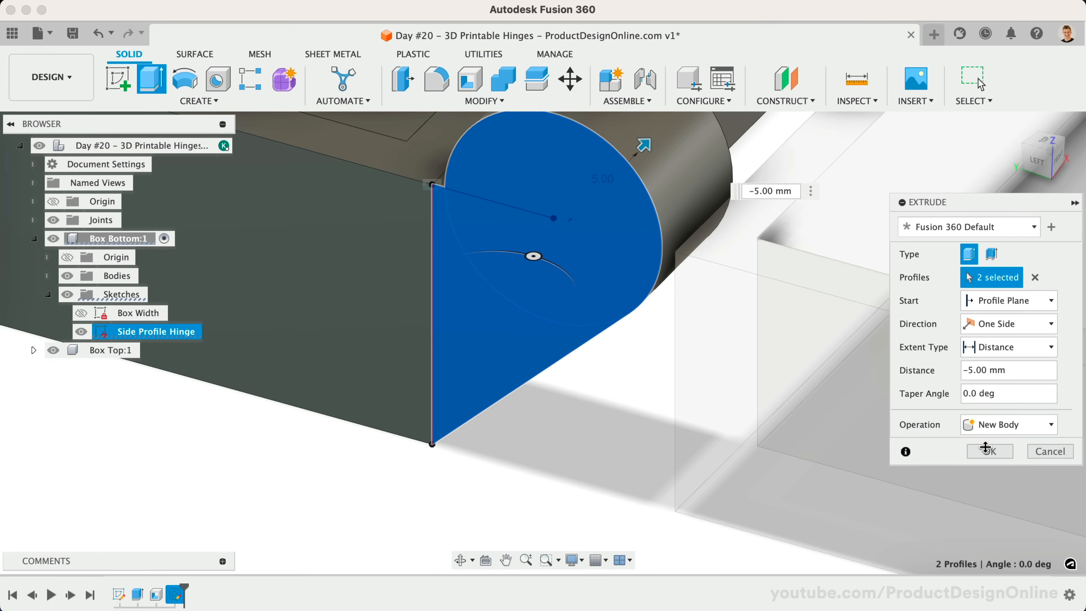
{"action": "left_click", "coordinate": [990, 451]}
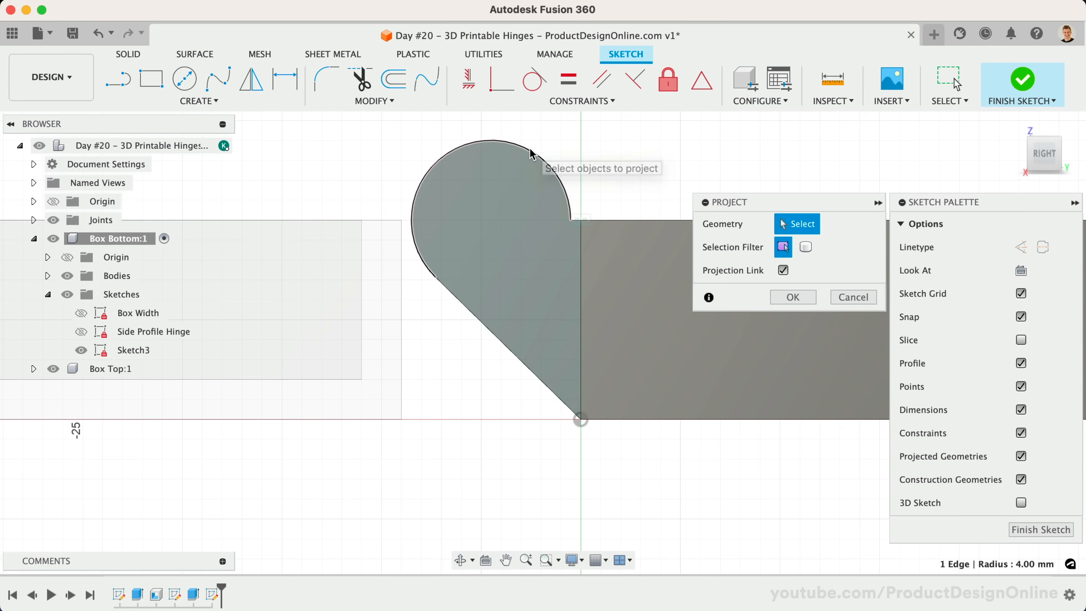
Step: Project the flange's arc edge and sketch a 4 mm circle centred on it
{"action": "left_click", "coordinate": [529, 155]}
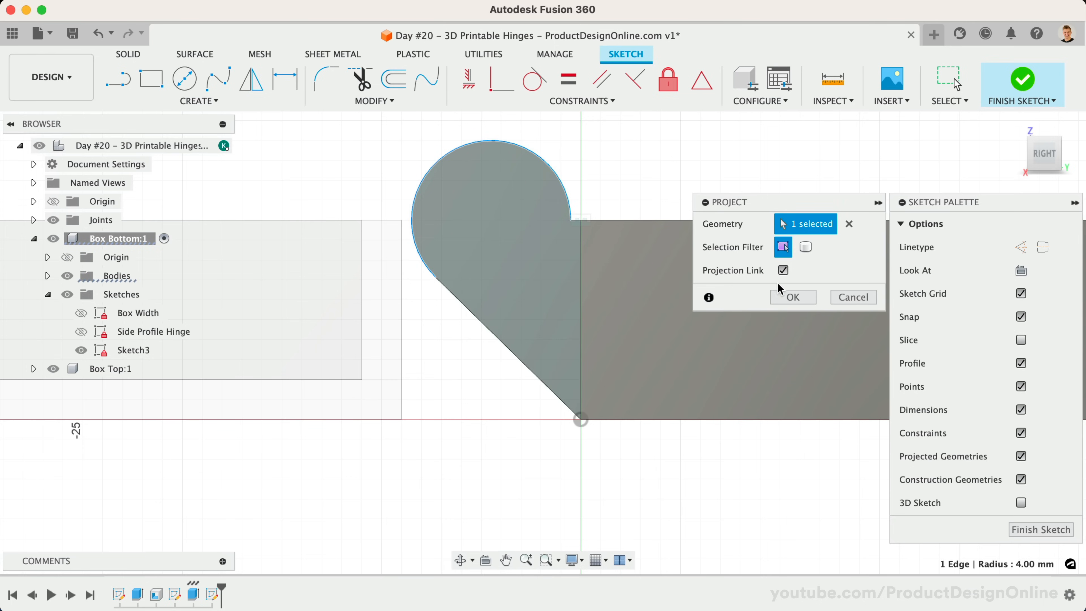
{"action": "left_click", "coordinate": [792, 297]}
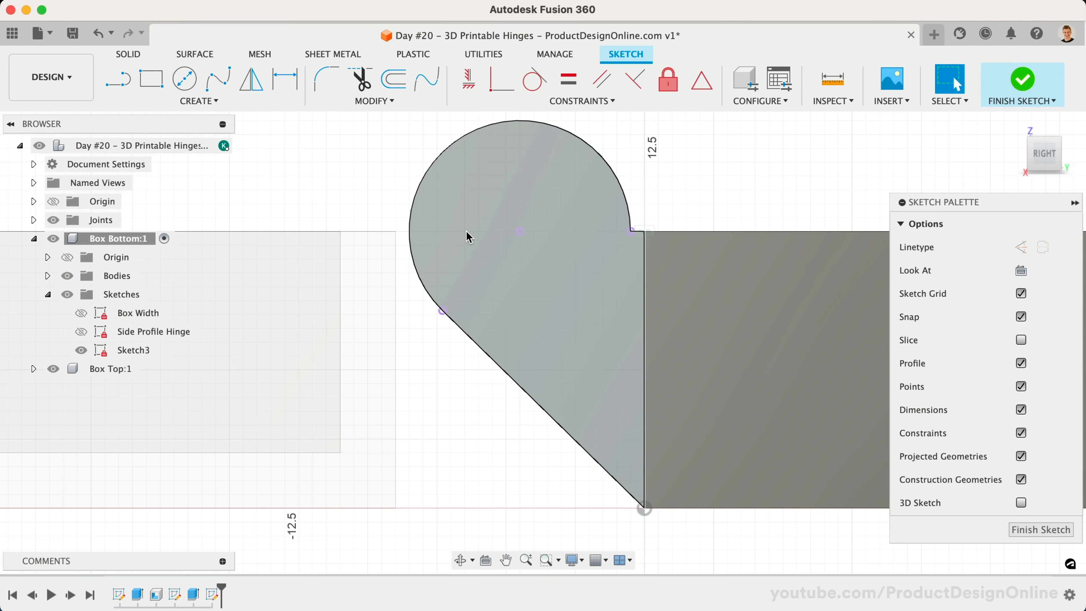
{"action": "left_click", "coordinate": [183, 79]}
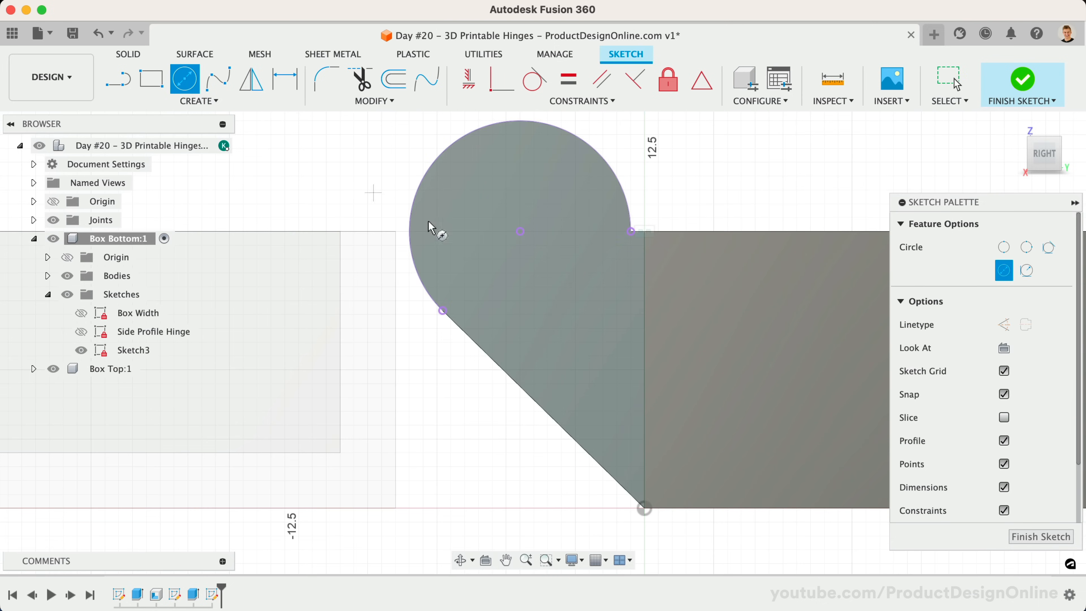
{"action": "mouse_move", "coordinate": [519, 235]}
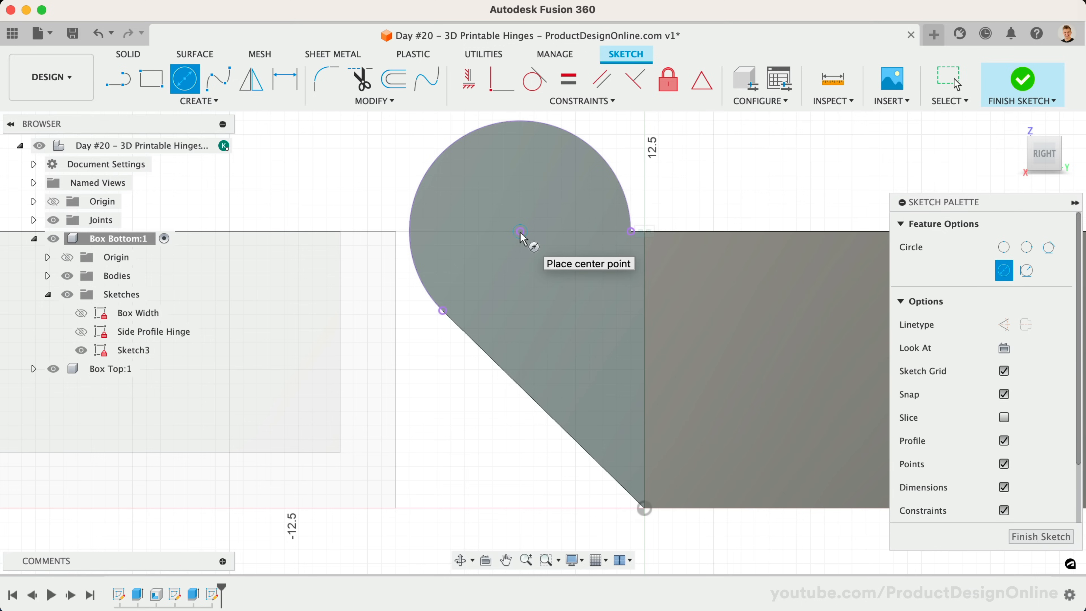
{"action": "left_click", "coordinate": [519, 232]}
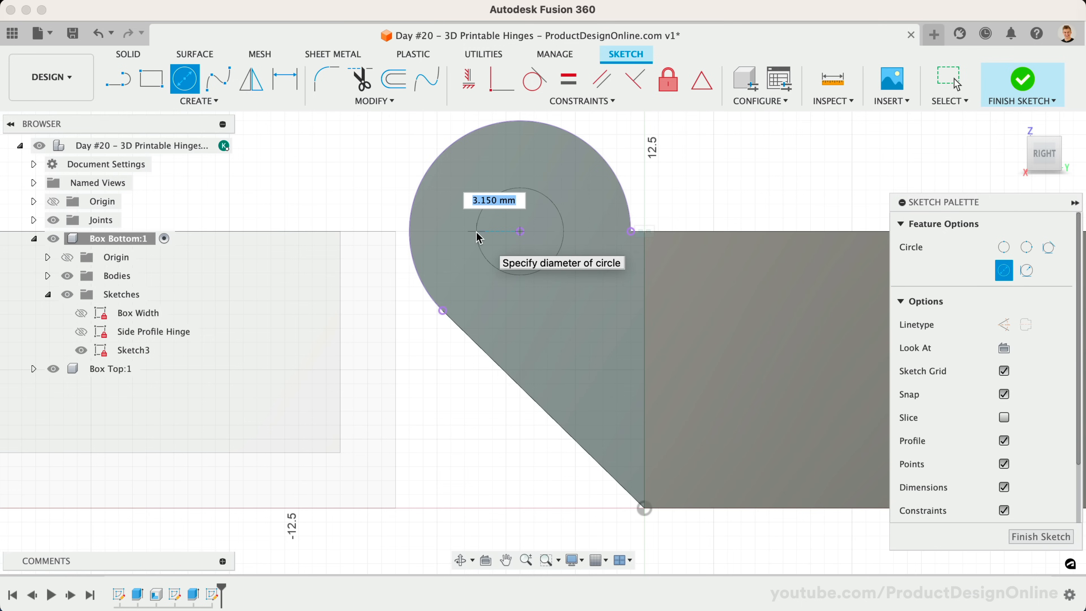
{"action": "type", "text": "4"}
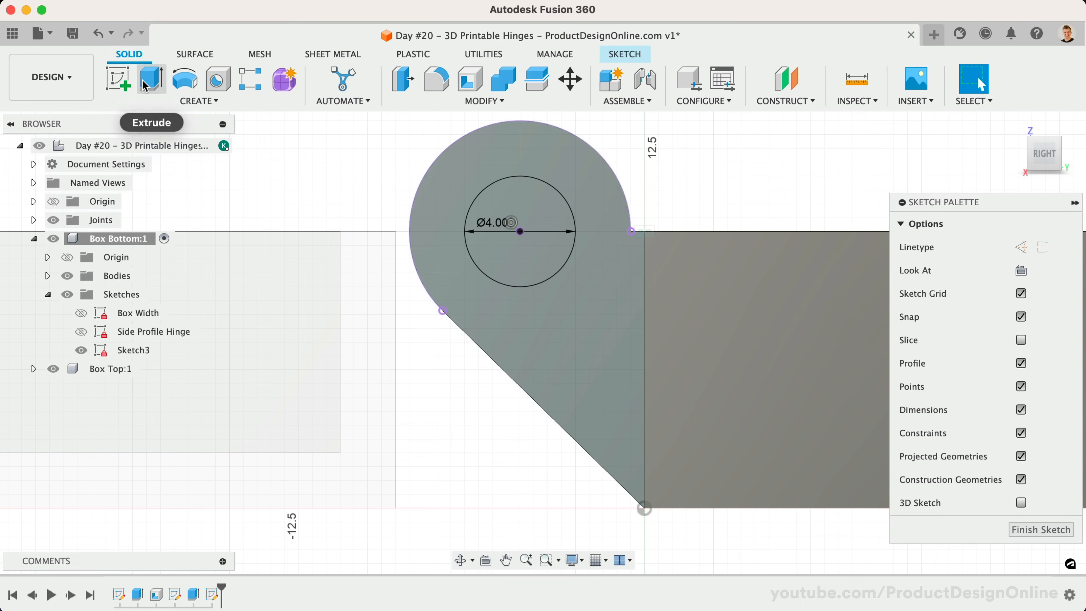
{"action": "left_click", "coordinate": [151, 81]}
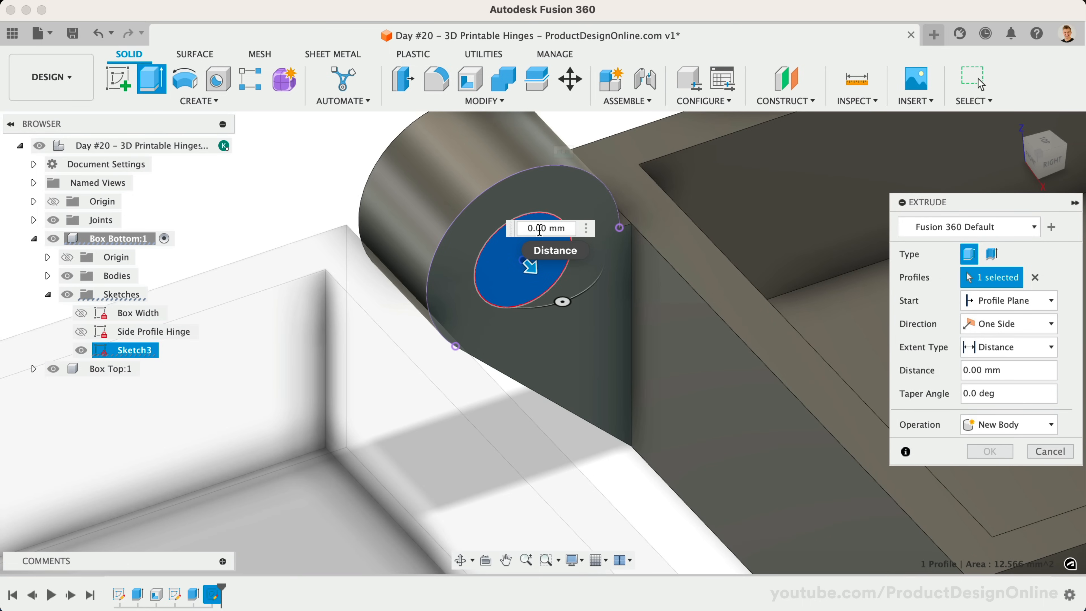
Step: Extrude the circle 3.8 mm with -14 deg taper, joined to the flange, then activate Box Top
{"action": "type", "text": "03."}
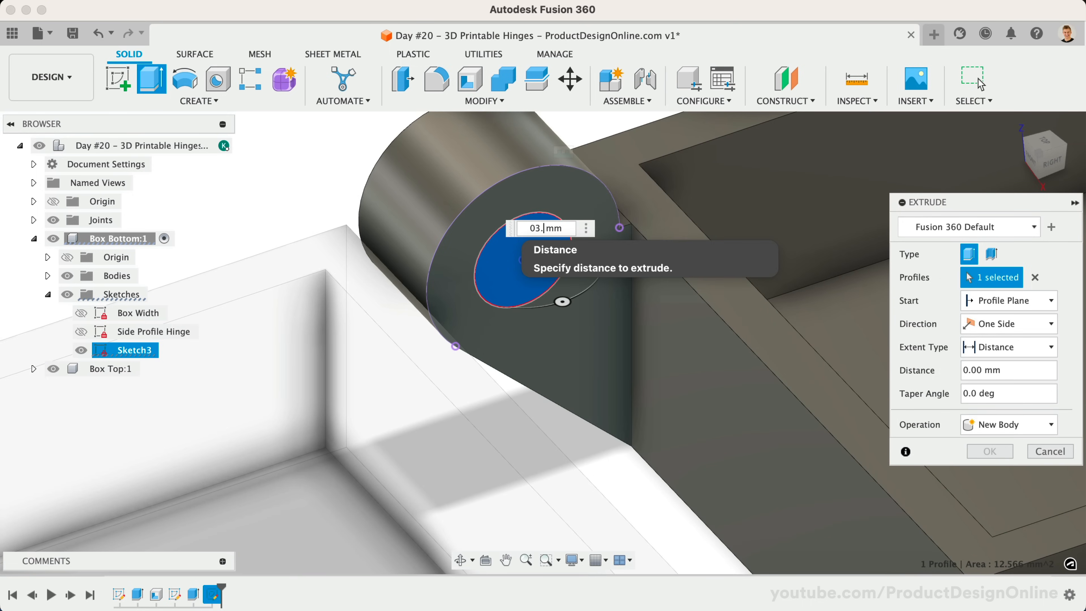
{"action": "type", "text": "3.80"}
{"action": "left_click", "coordinate": [1008, 393]}
{"action": "type", "text": "-14"}
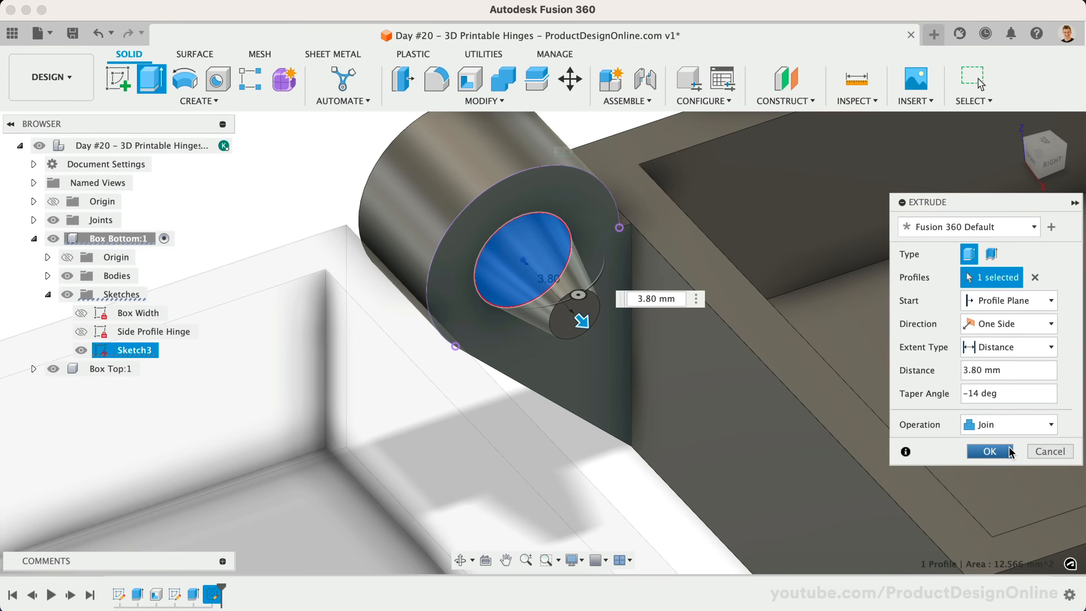
{"action": "left_click", "coordinate": [989, 451]}
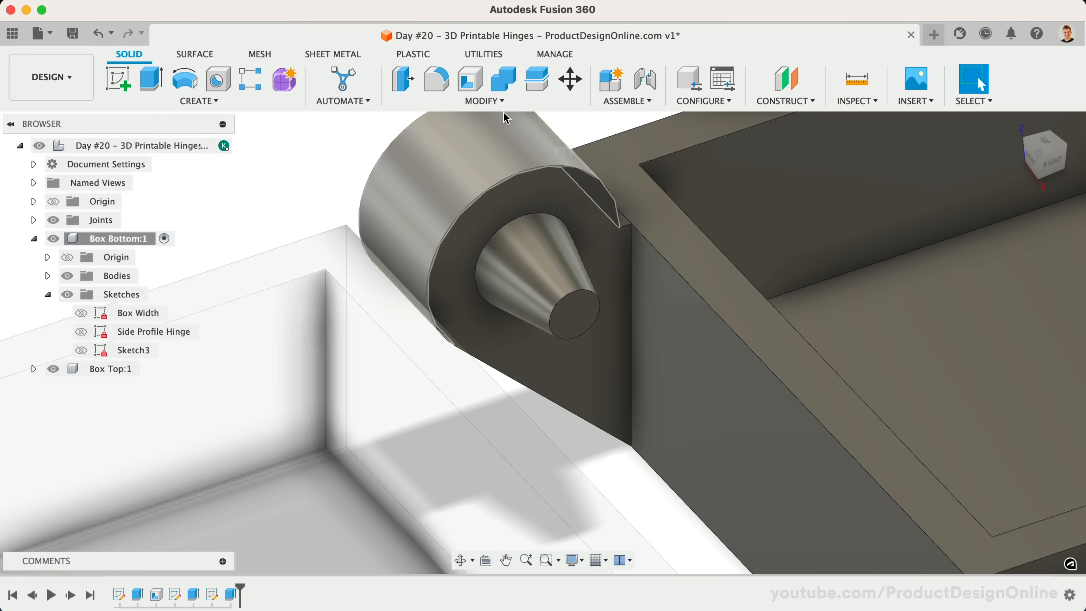
{"action": "left_click", "coordinate": [436, 79]}
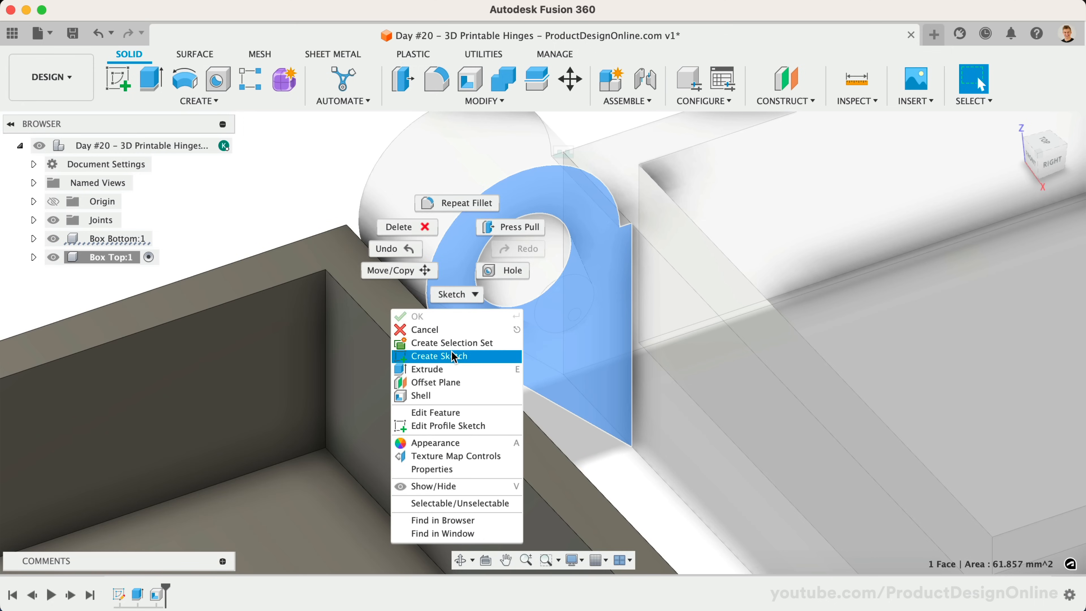
Step: Sketch on the flange face, project its arc edge and draw a circle centred on the nub
{"action": "left_click", "coordinate": [439, 357]}
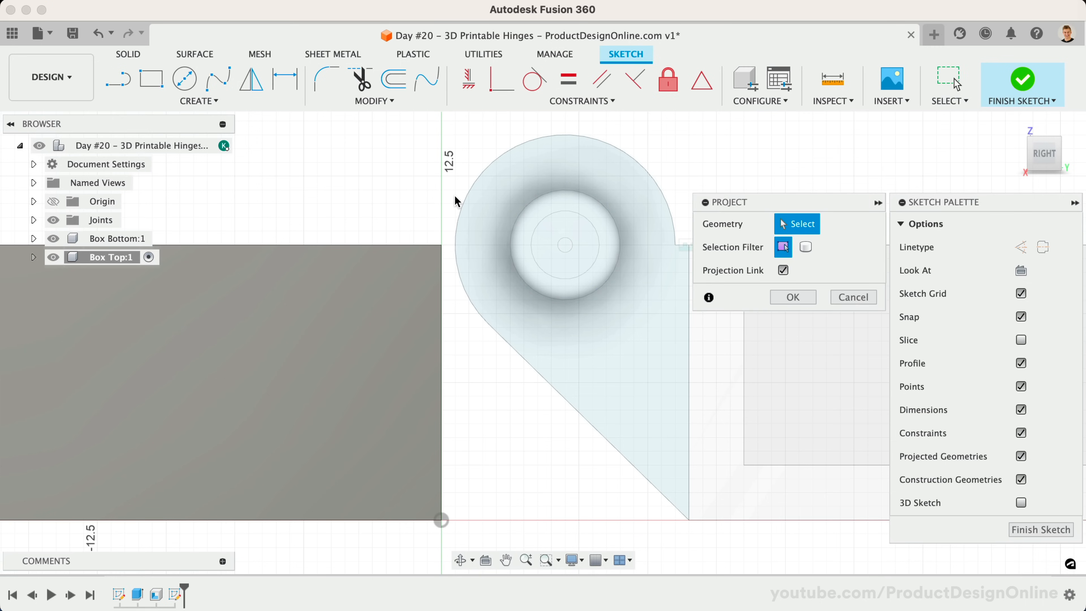
{"action": "left_click", "coordinate": [467, 193]}
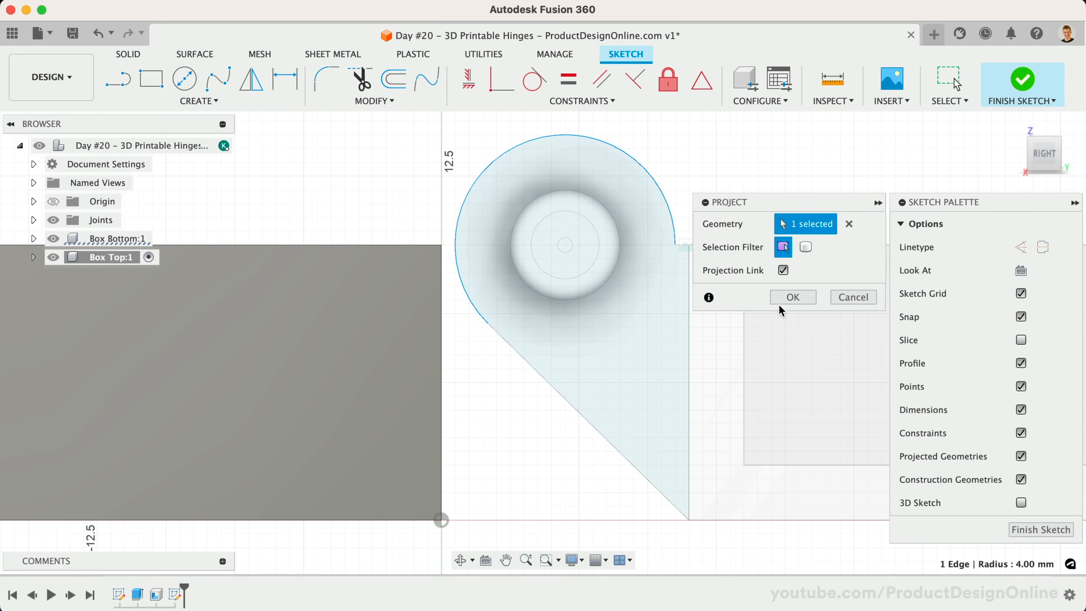
{"action": "left_click", "coordinate": [793, 297]}
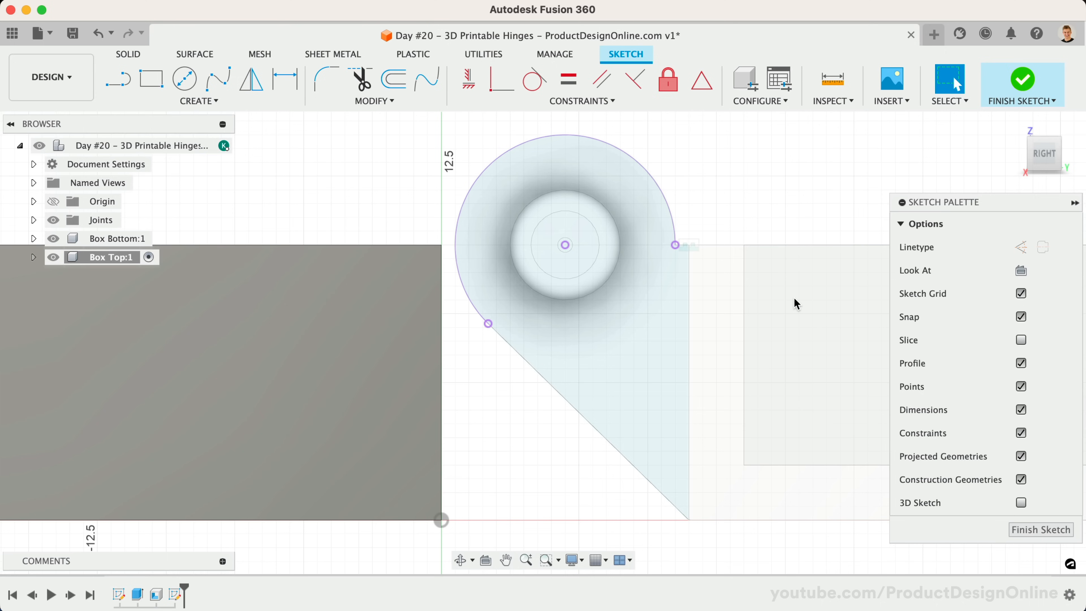
{"action": "left_click", "coordinate": [184, 79]}
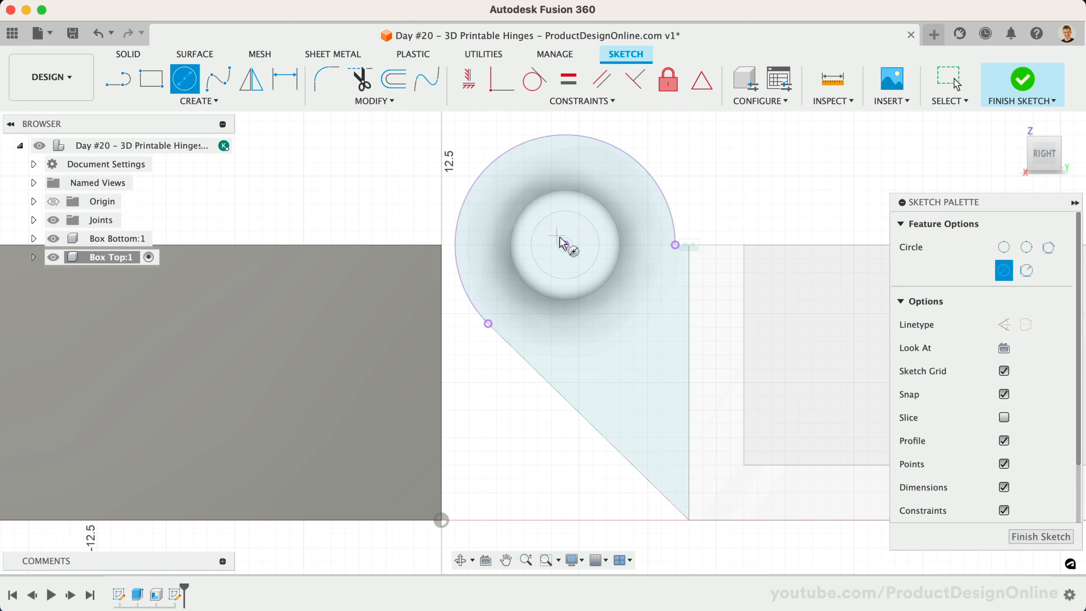
{"action": "left_click", "coordinate": [562, 244]}
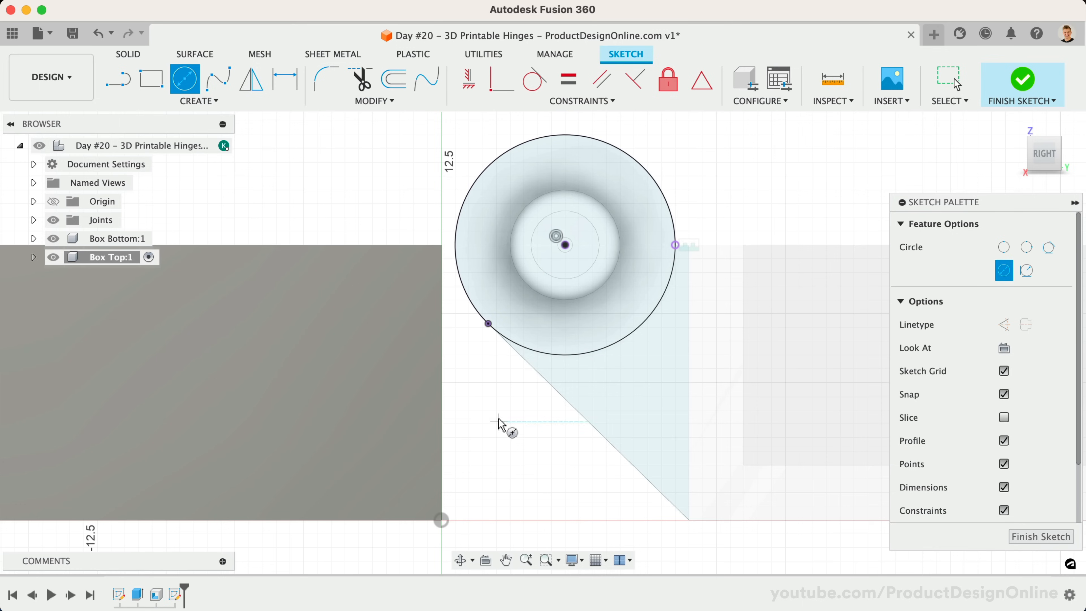
{"action": "mouse_move", "coordinate": [497, 420]}
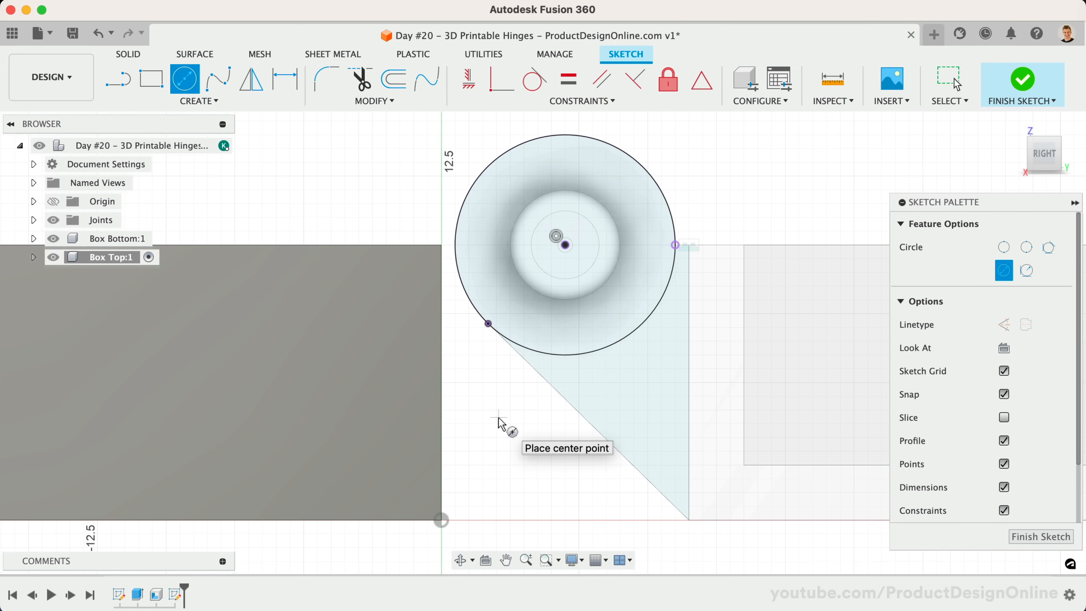
{"action": "mouse_move", "coordinate": [459, 405]}
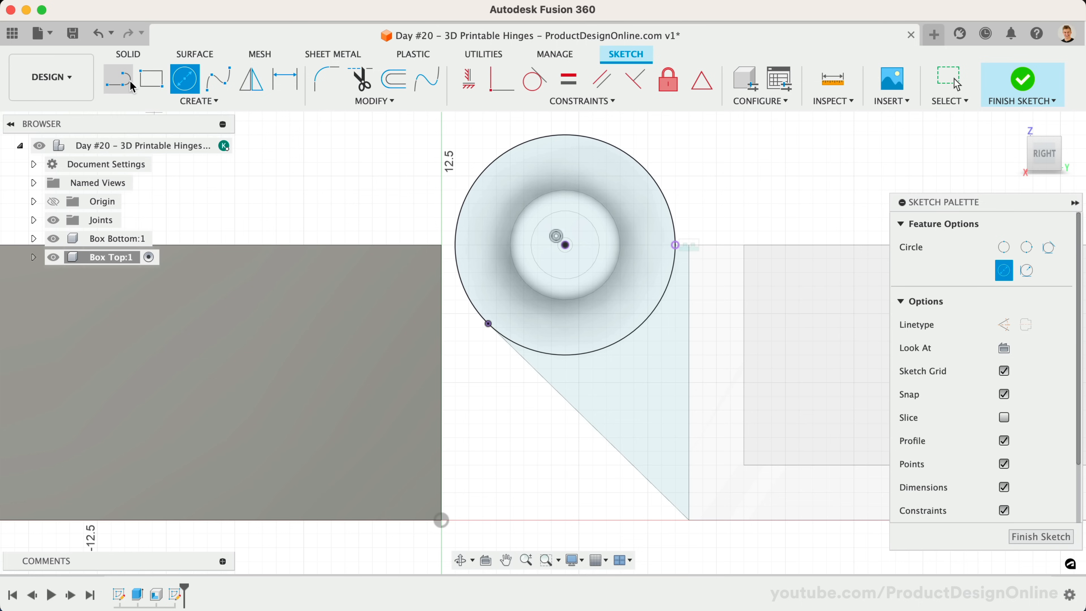
{"action": "left_click", "coordinate": [119, 79]}
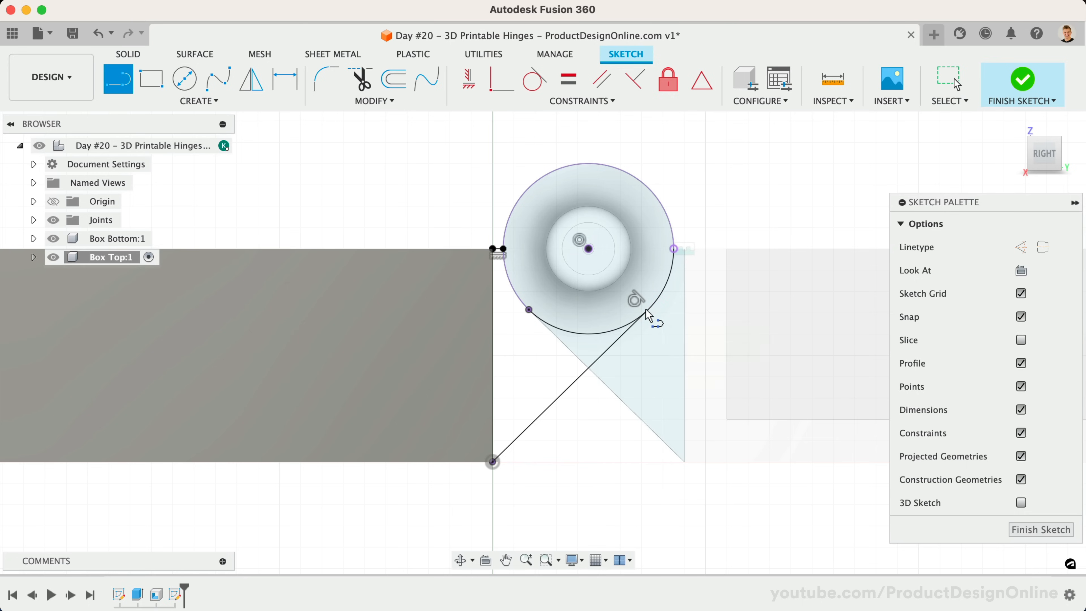
{"action": "mouse_move", "coordinate": [313, 194]}
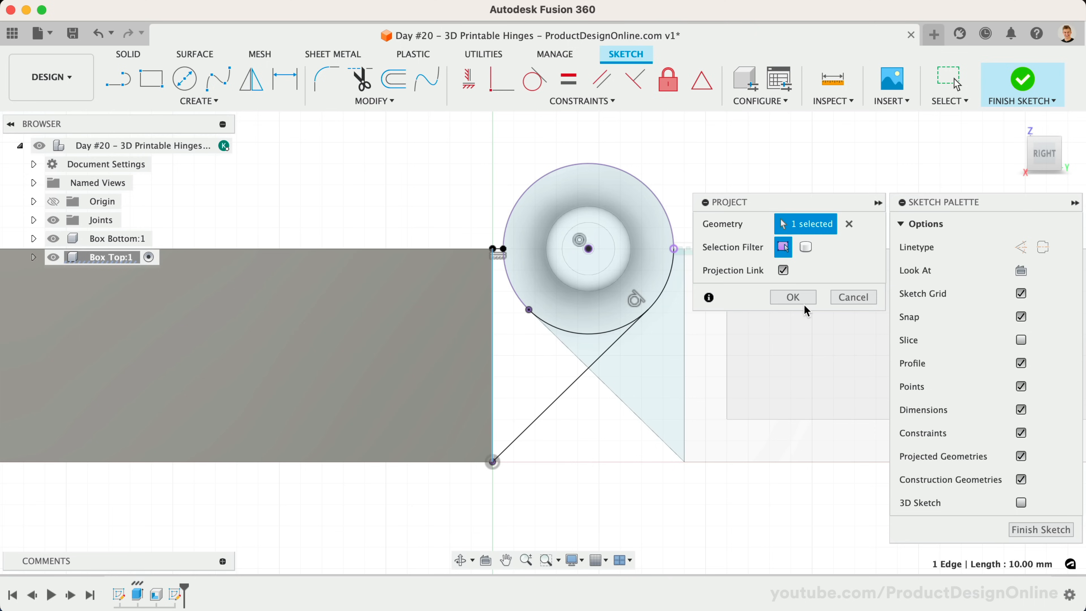
Step: Project the top box edge into the hinge sketch and expand Box Top in the Browser
{"action": "left_click", "coordinate": [793, 297]}
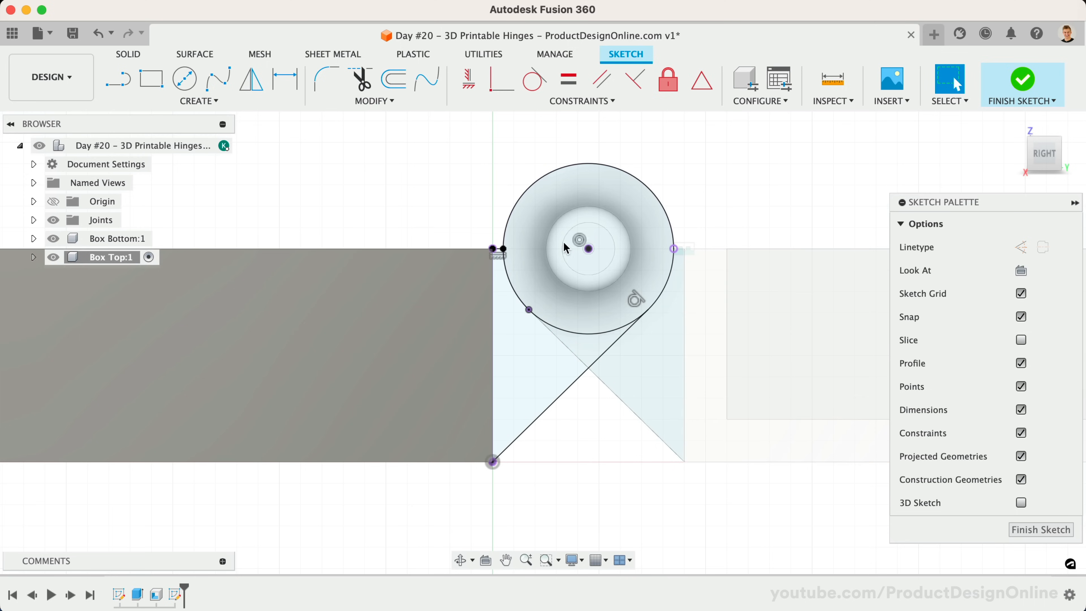
{"action": "left_click", "coordinate": [33, 257]}
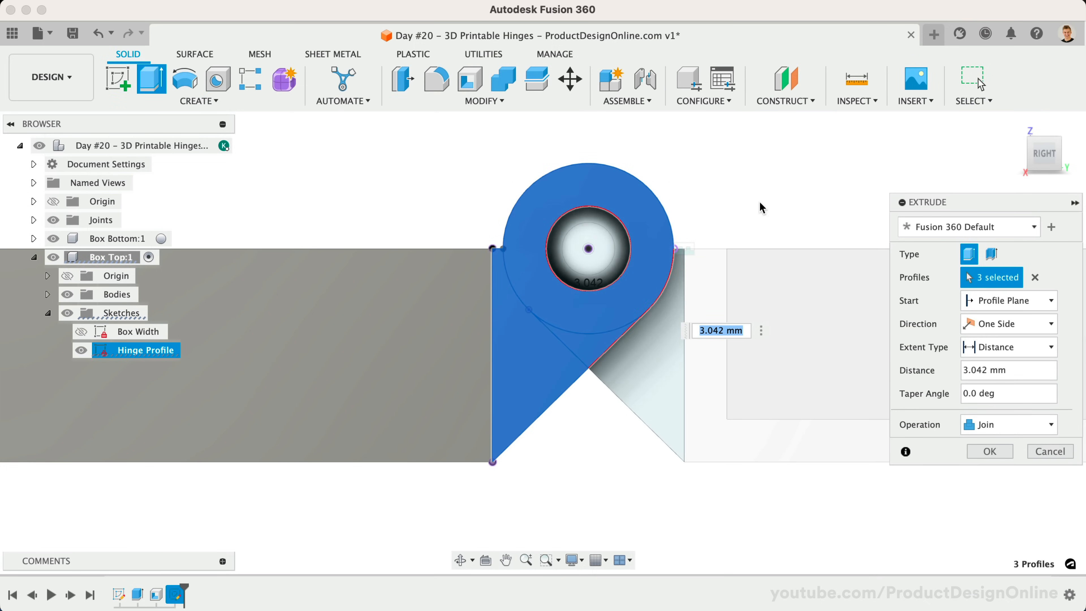
Step: Extrude the four hinge profiles 5 mm as a New Body with a 0.6 mm start offset
{"action": "left_click", "coordinate": [587, 249]}
{"action": "type", "text": "5"}
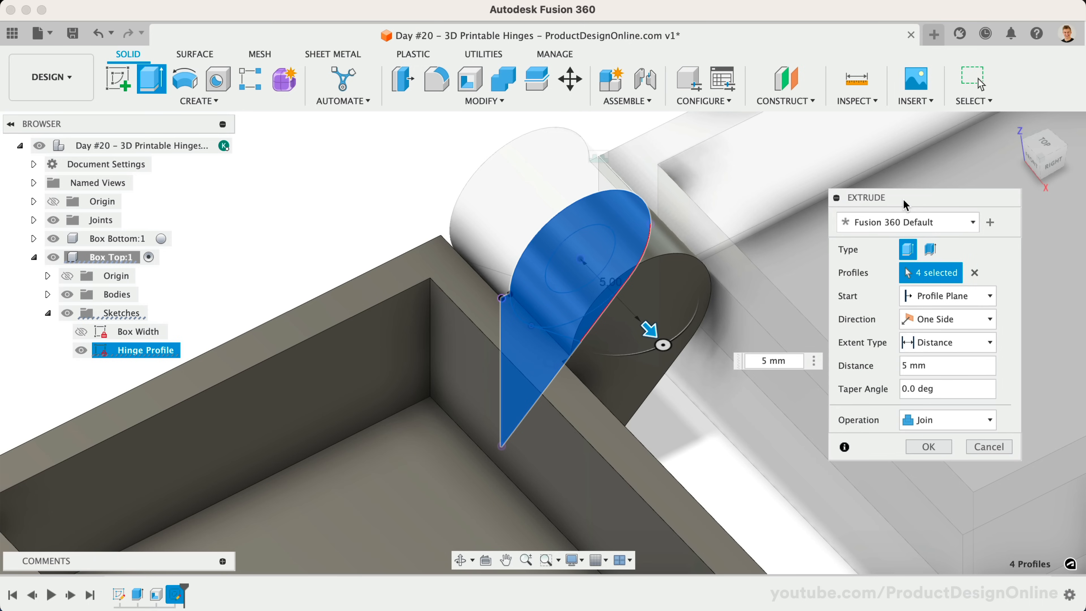
{"action": "left_click", "coordinate": [947, 296]}
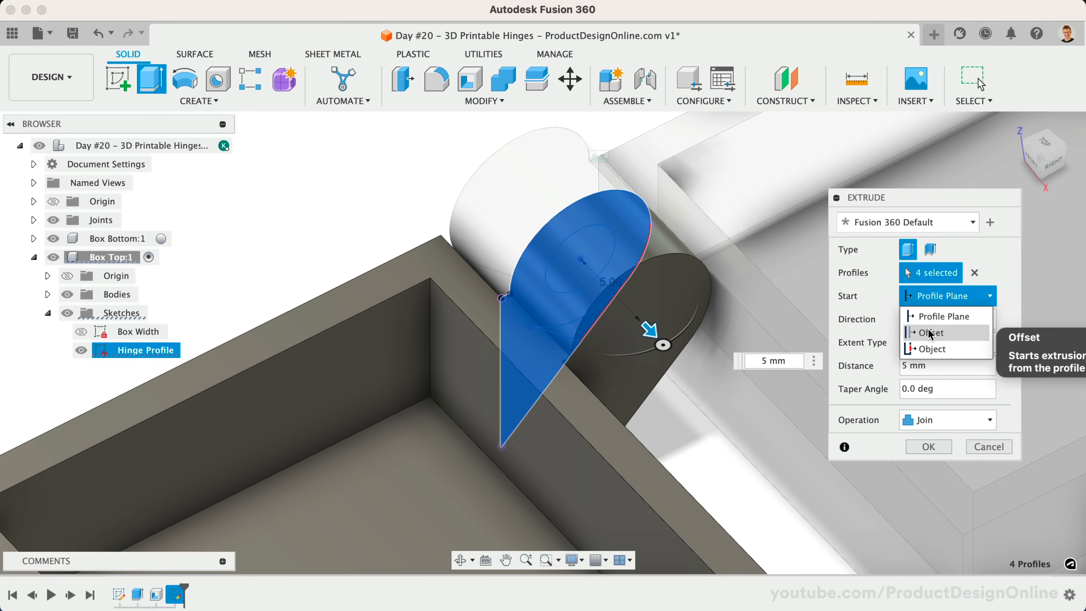
{"action": "left_click", "coordinate": [930, 332]}
{"action": "type", "text": "0.6"}
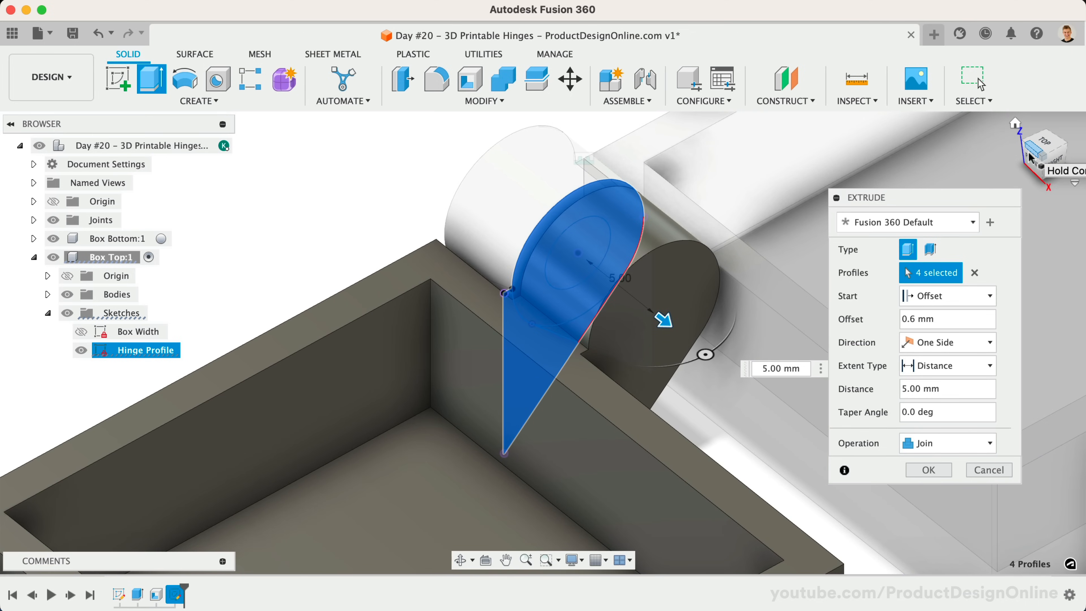
{"action": "left_click", "coordinate": [947, 443]}
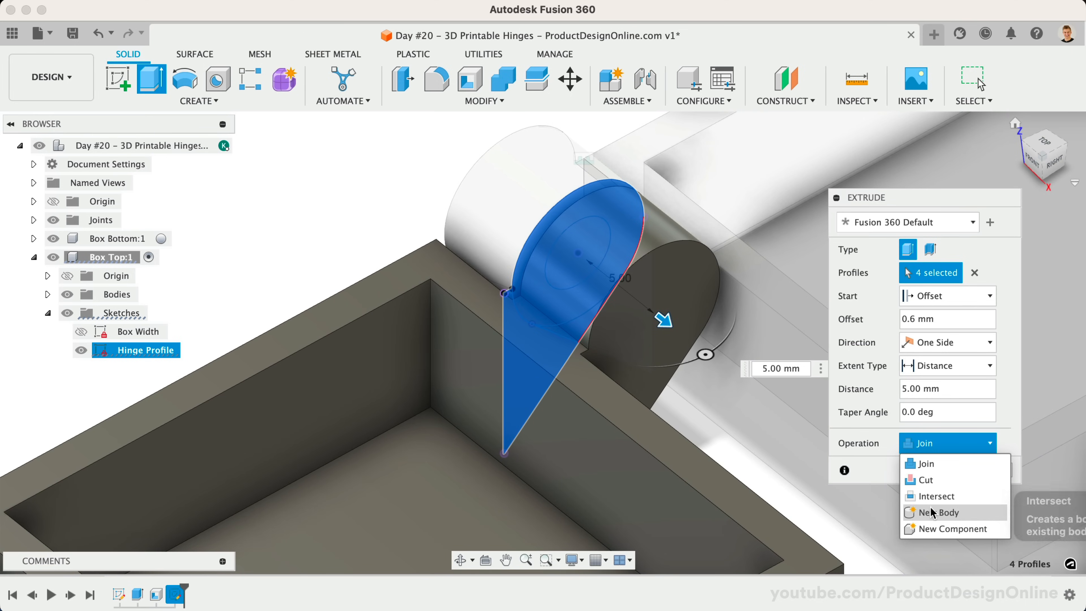
{"action": "left_click", "coordinate": [938, 512]}
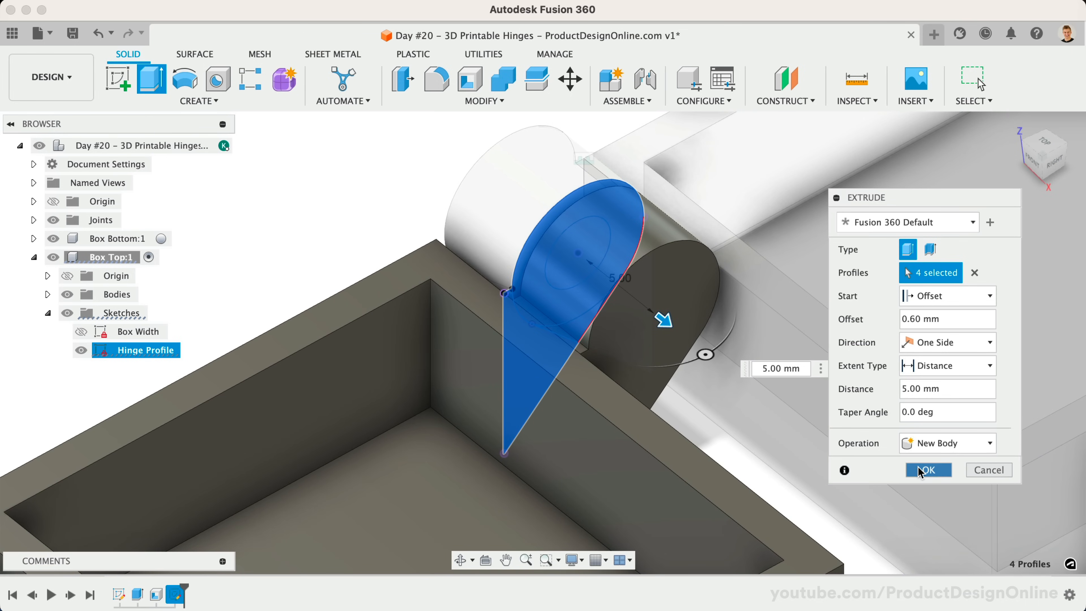
{"action": "left_click", "coordinate": [929, 470]}
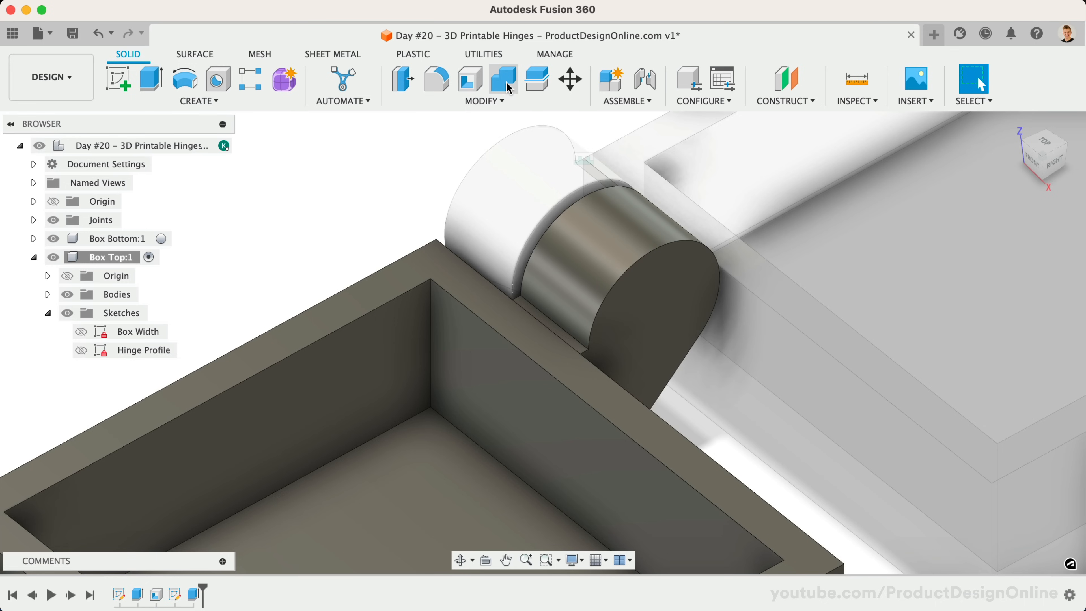
Step: Combine-cut the nub from the Box Top hinge flange, keeping the nub as tool body
{"action": "left_click", "coordinate": [502, 79]}
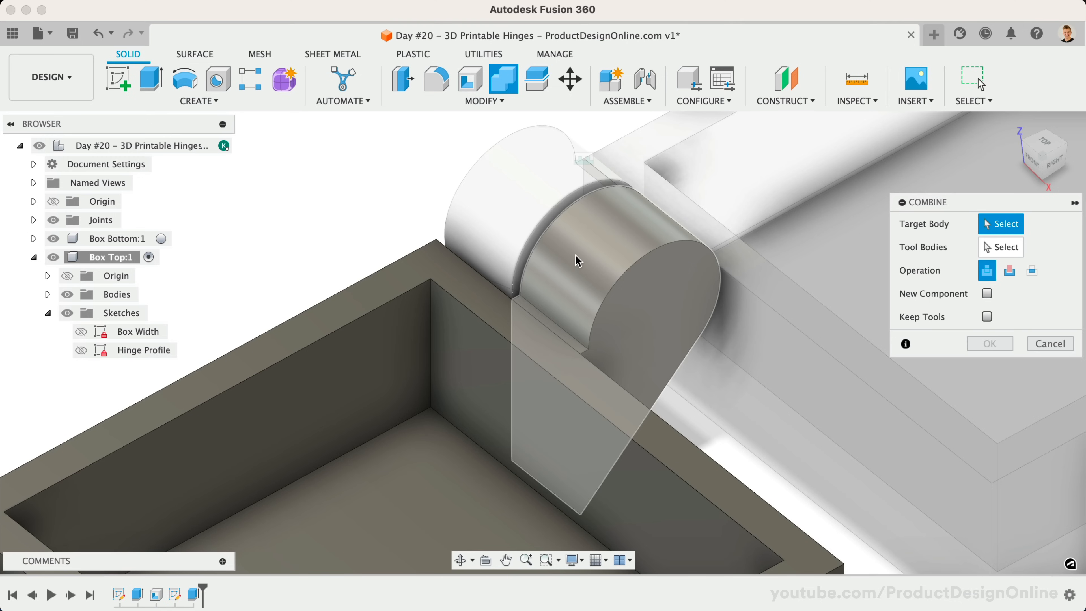
{"action": "left_click", "coordinate": [574, 259]}
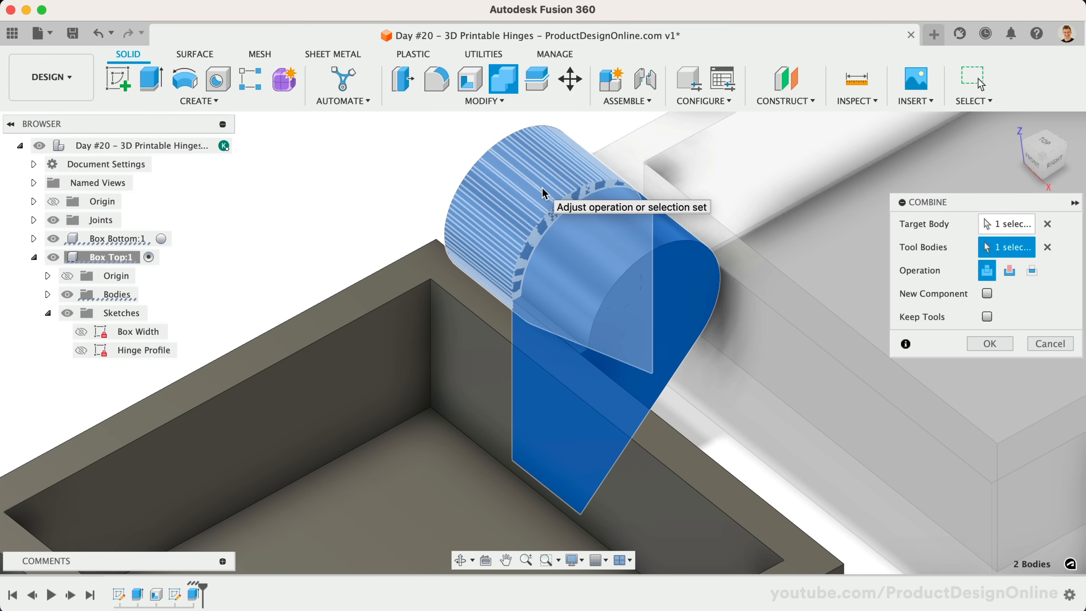
{"action": "left_click", "coordinate": [1009, 270]}
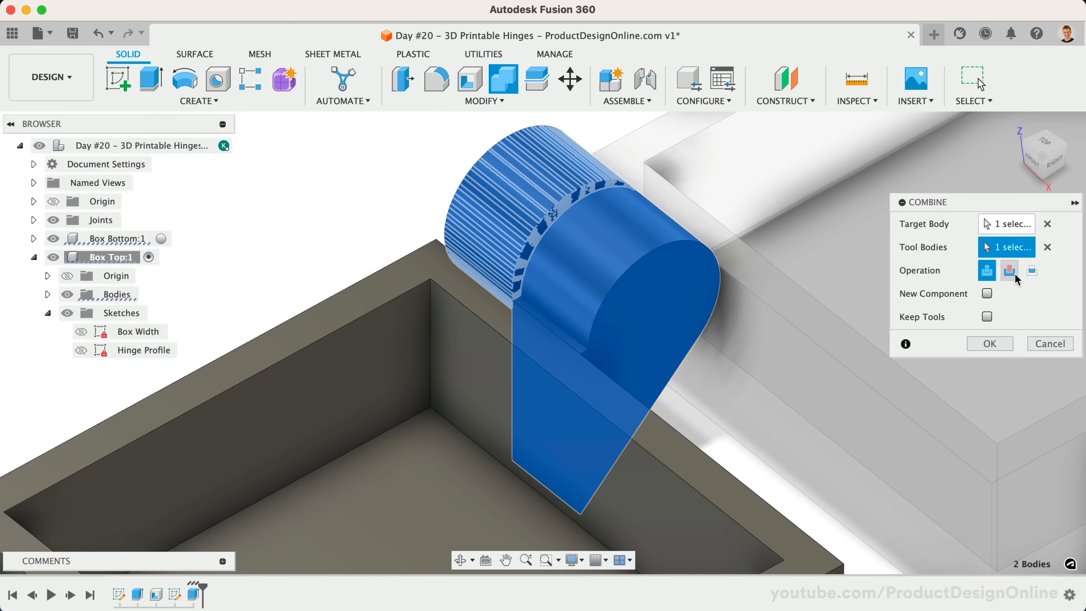
{"action": "left_click", "coordinate": [1009, 270]}
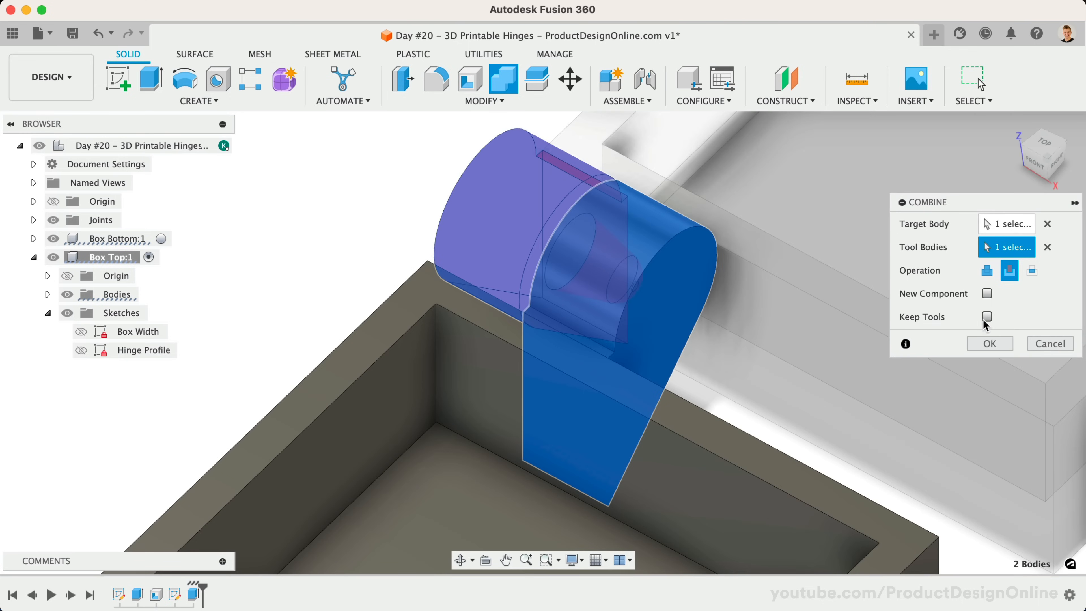
{"action": "left_click", "coordinate": [990, 343]}
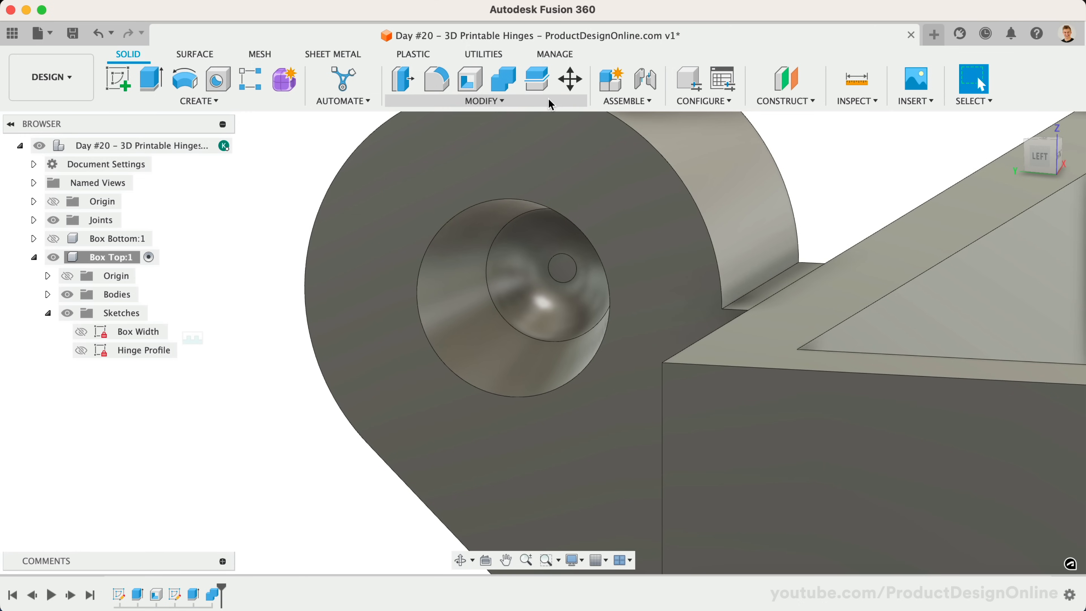
Step: Offset the three cavity faces by -0.4 mm for print-in-place clearance
{"action": "left_click", "coordinate": [483, 100]}
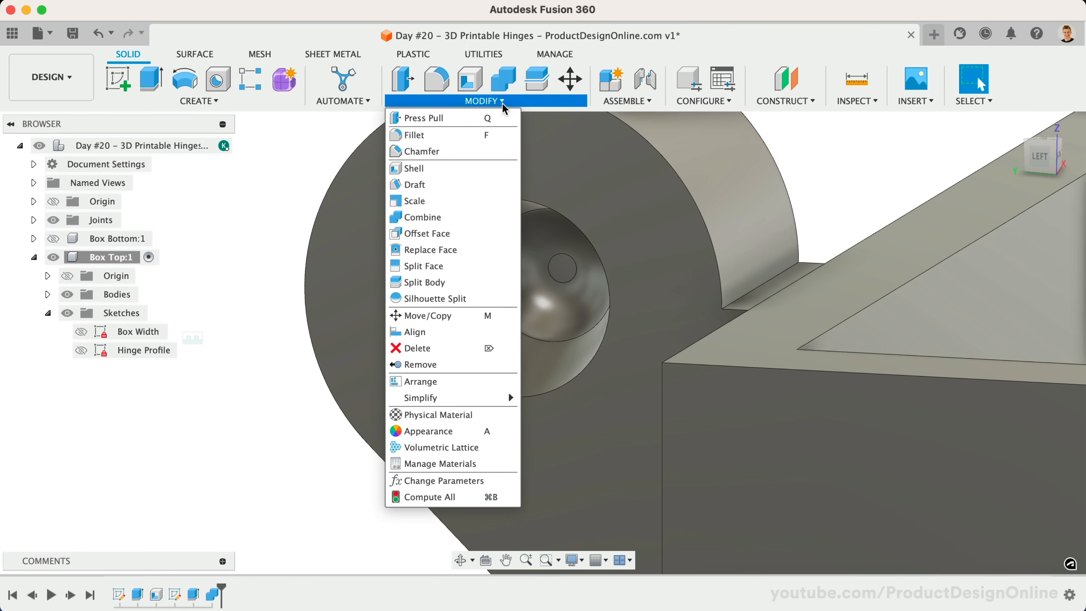
{"action": "mouse_move", "coordinate": [471, 234]}
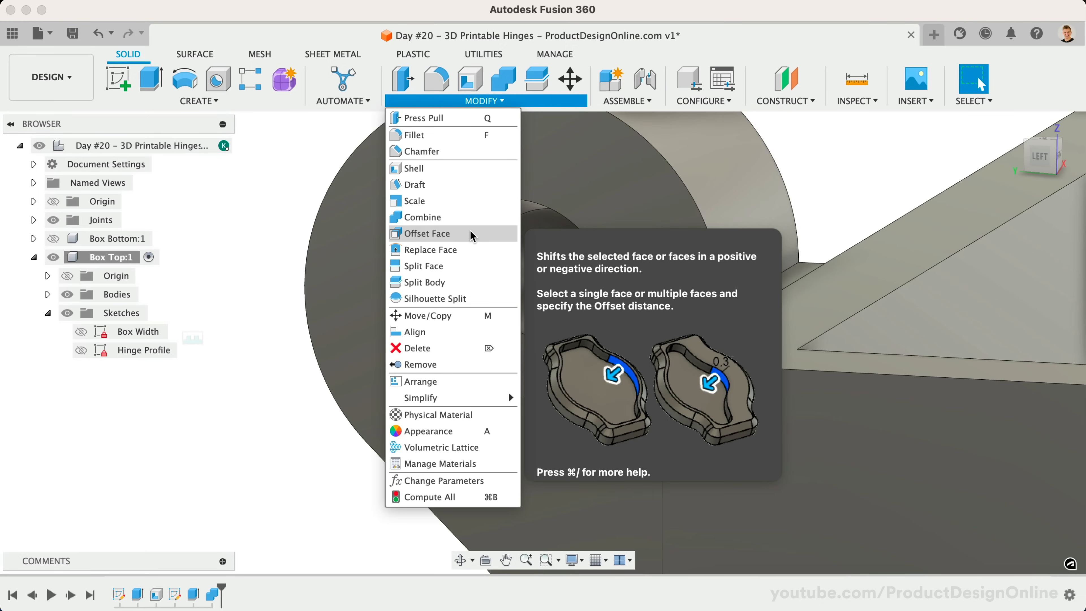
{"action": "left_click", "coordinate": [427, 233]}
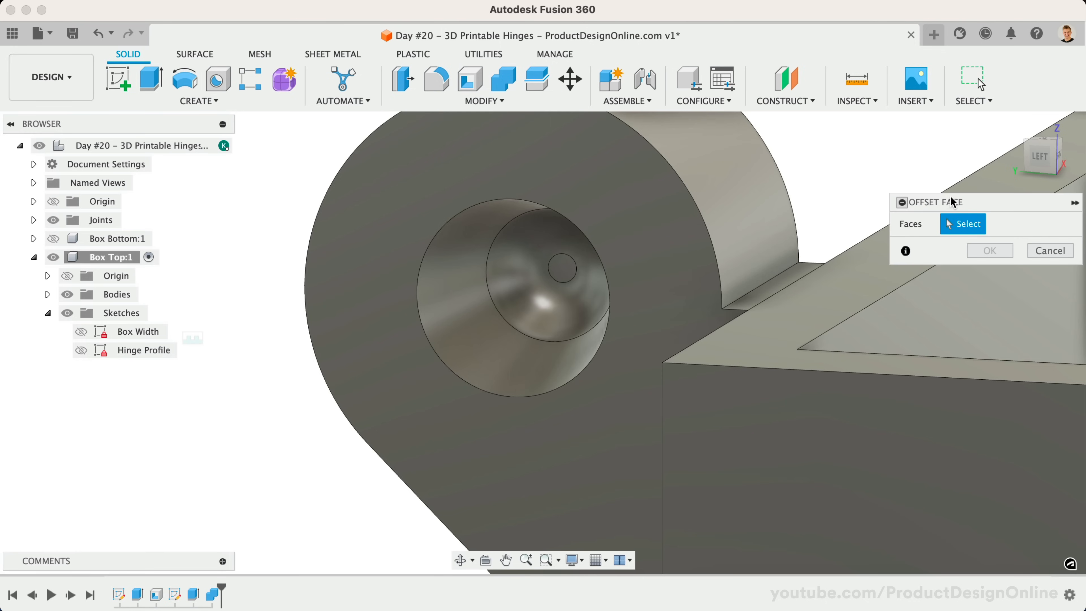
{"action": "left_click_drag", "start_coordinate": [932, 201], "coordinate": [807, 166]}
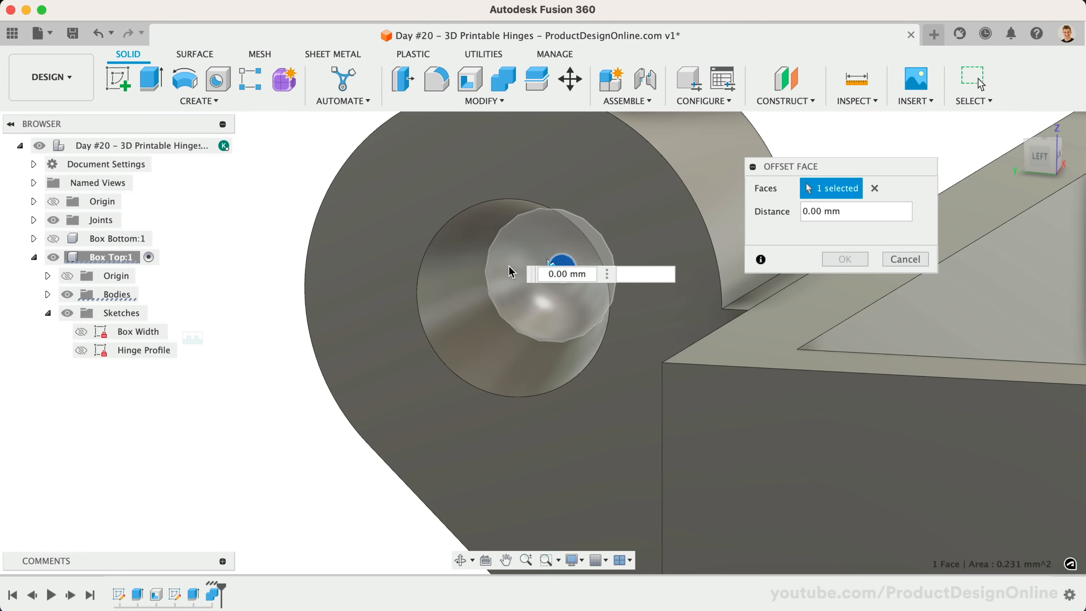
{"action": "left_click", "coordinate": [452, 293]}
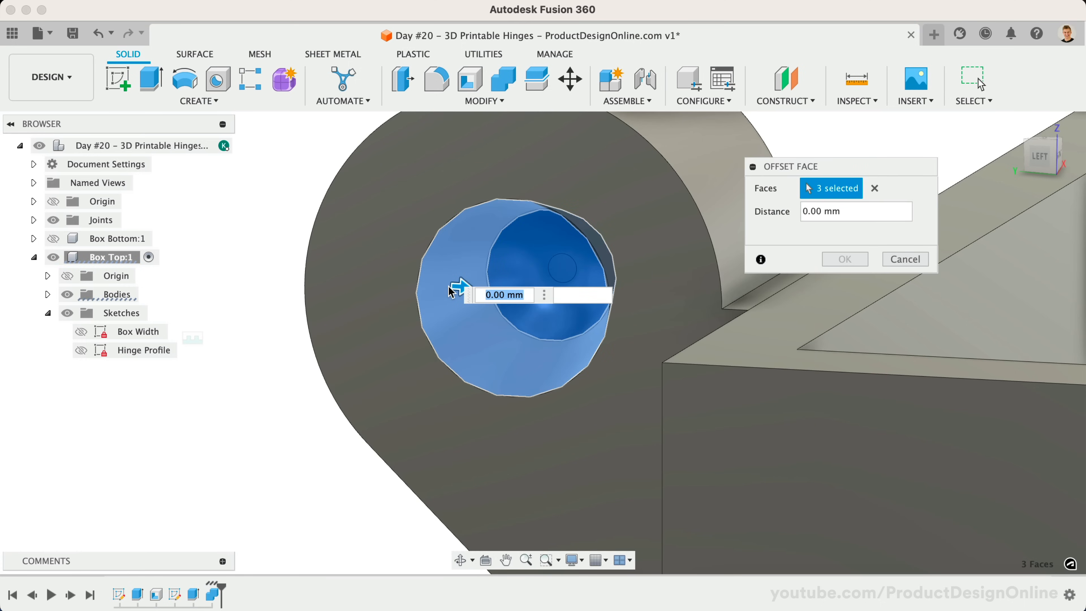
{"action": "type", "text": "-0.4"}
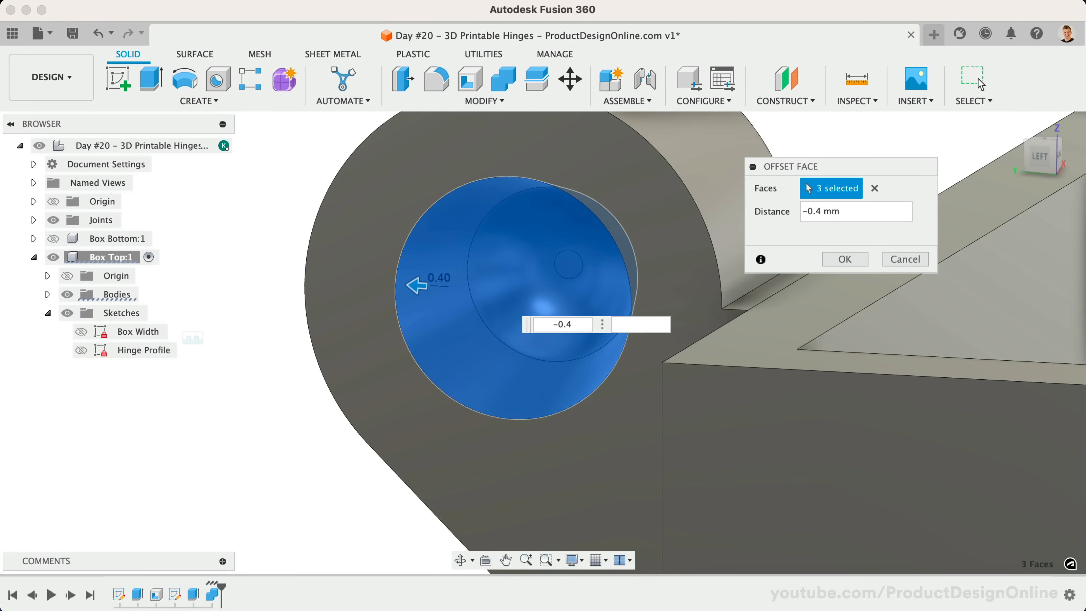
{"action": "mouse_move", "coordinate": [827, 264]}
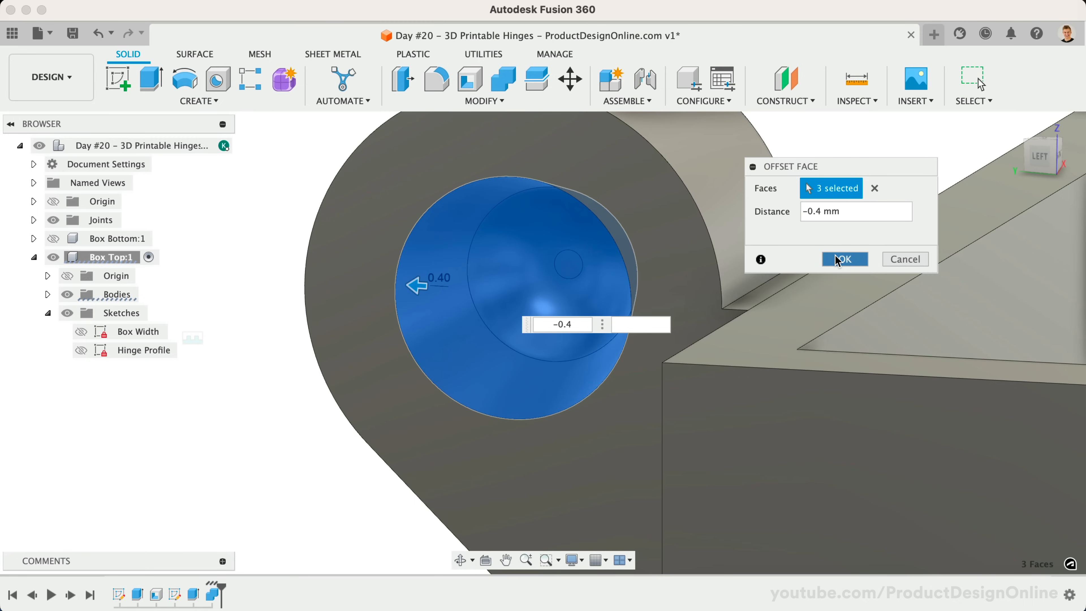
{"action": "left_click", "coordinate": [845, 259]}
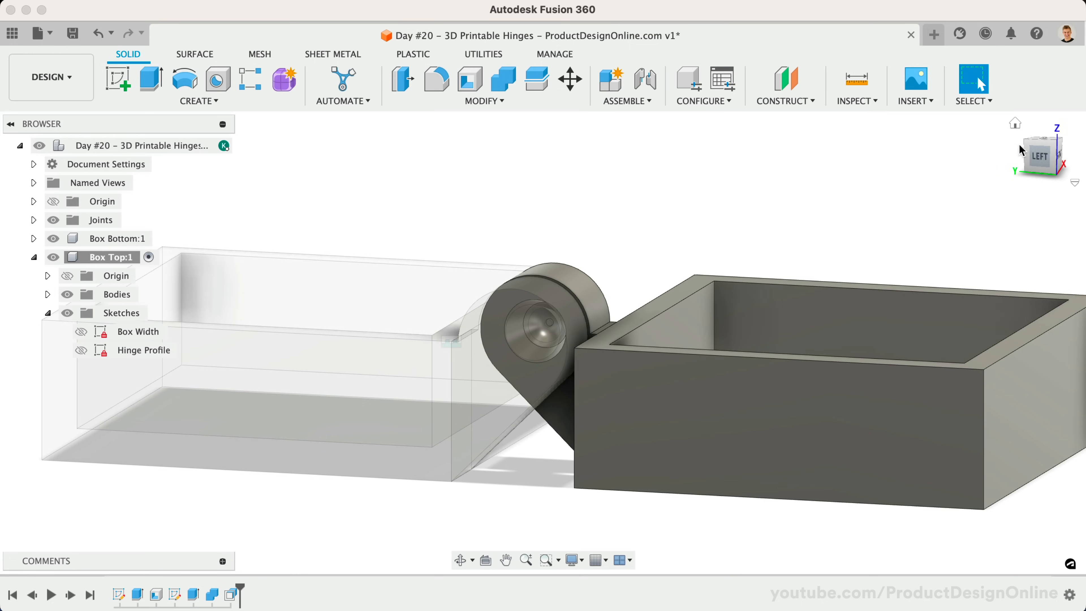
Step: Create a midplane between the box's two opposite side faces and start Mirror
{"action": "left_click_drag", "start_coordinate": [1021, 149], "coordinate": [706, 182]}
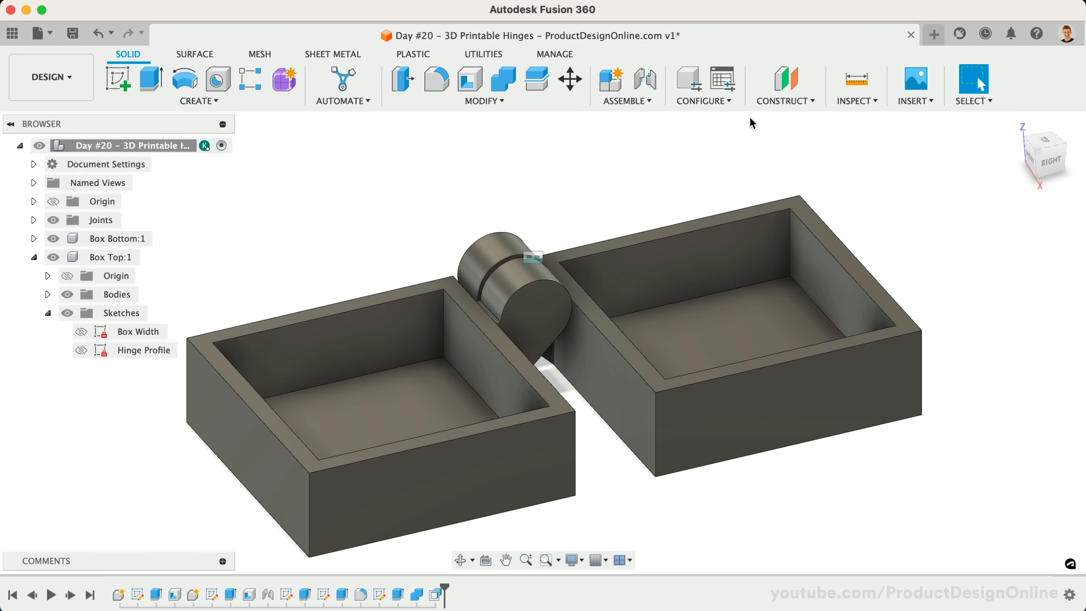
{"action": "left_click", "coordinate": [785, 101]}
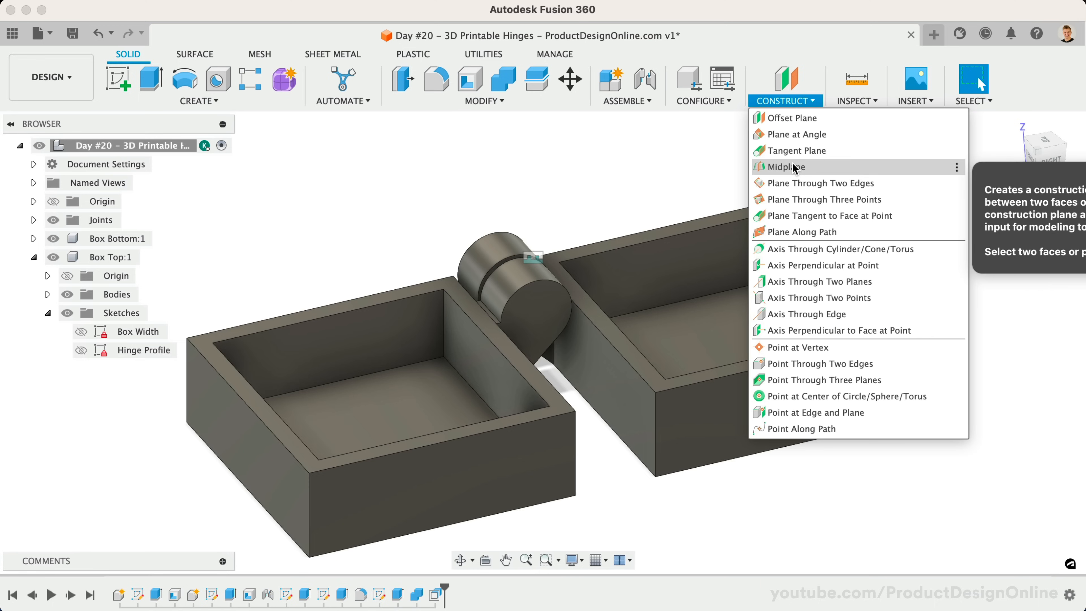
{"action": "left_click", "coordinate": [786, 167]}
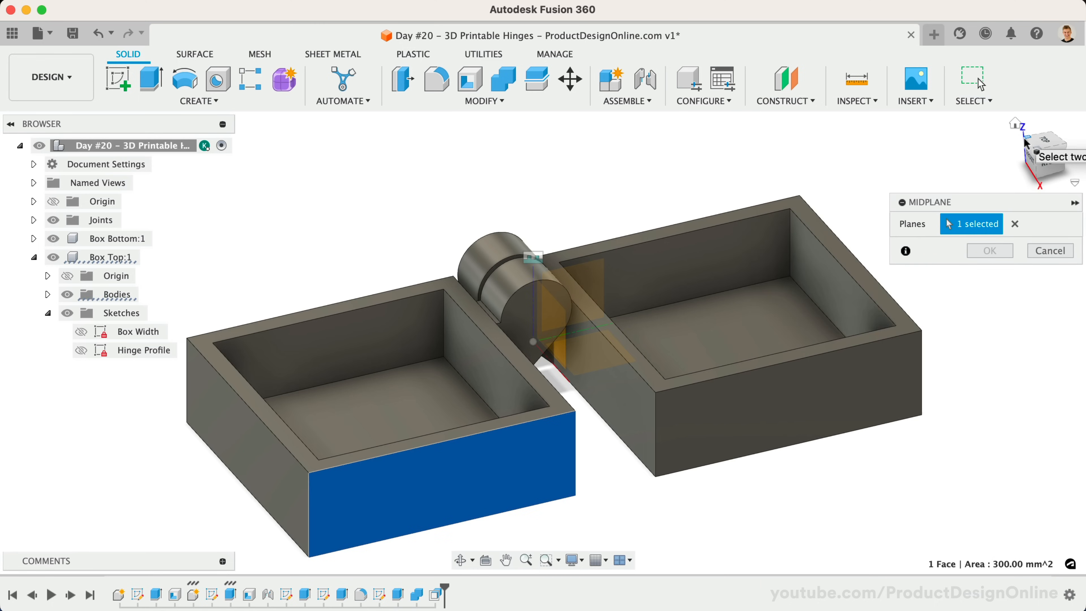
{"action": "left_click", "coordinate": [630, 457]}
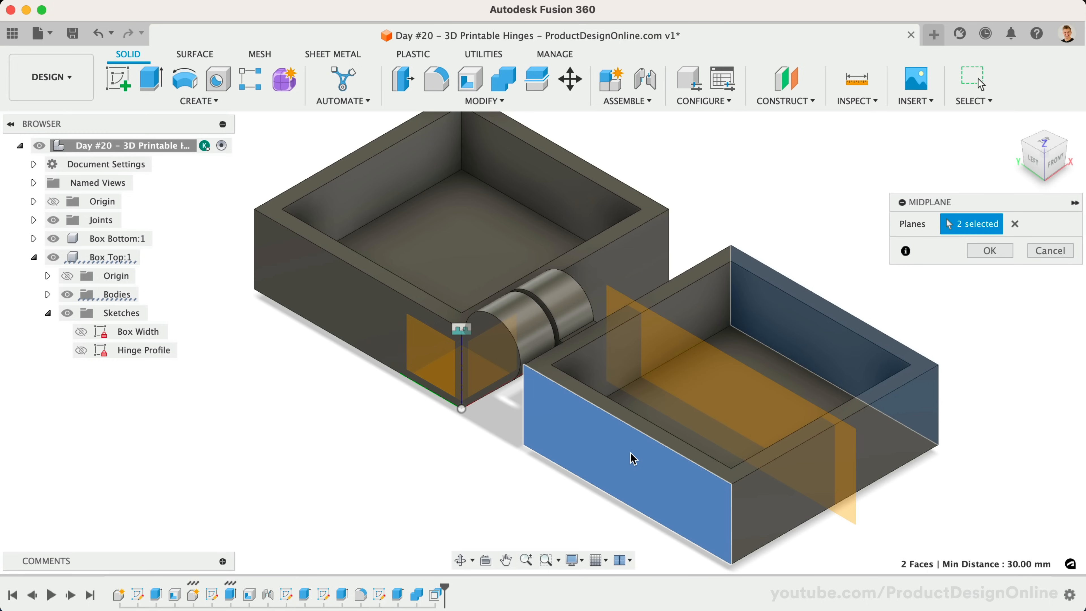
{"action": "left_click", "coordinate": [989, 250]}
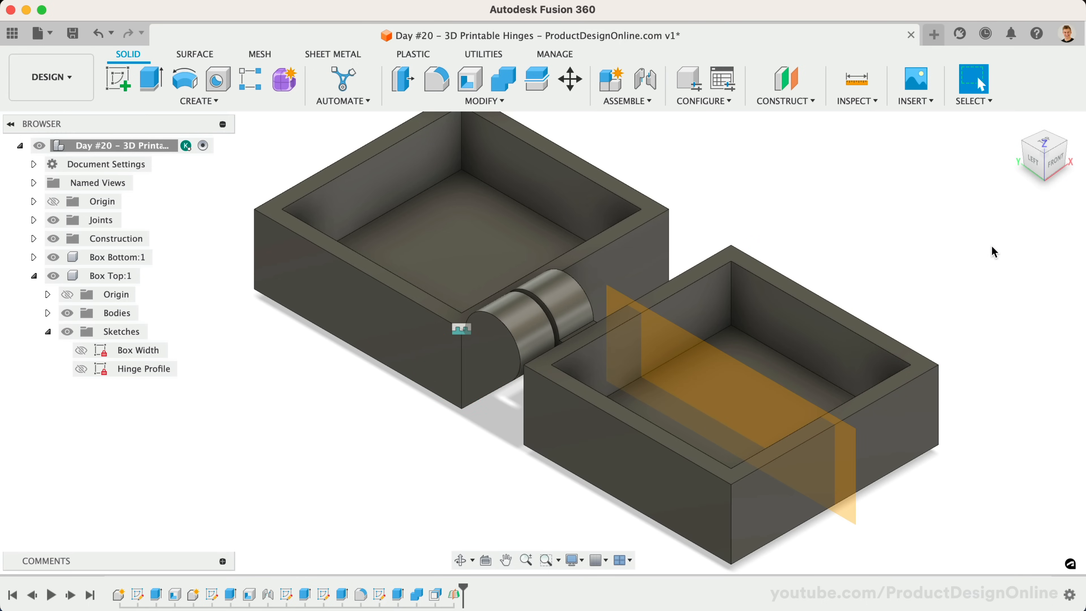
{"action": "left_click", "coordinate": [198, 101]}
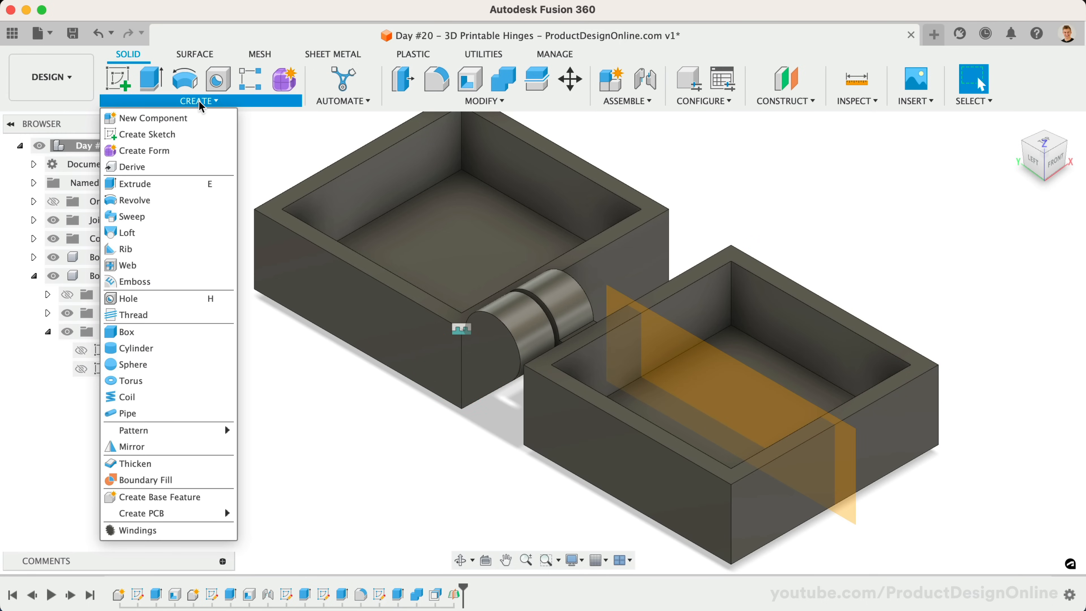
{"action": "left_click", "coordinate": [131, 446]}
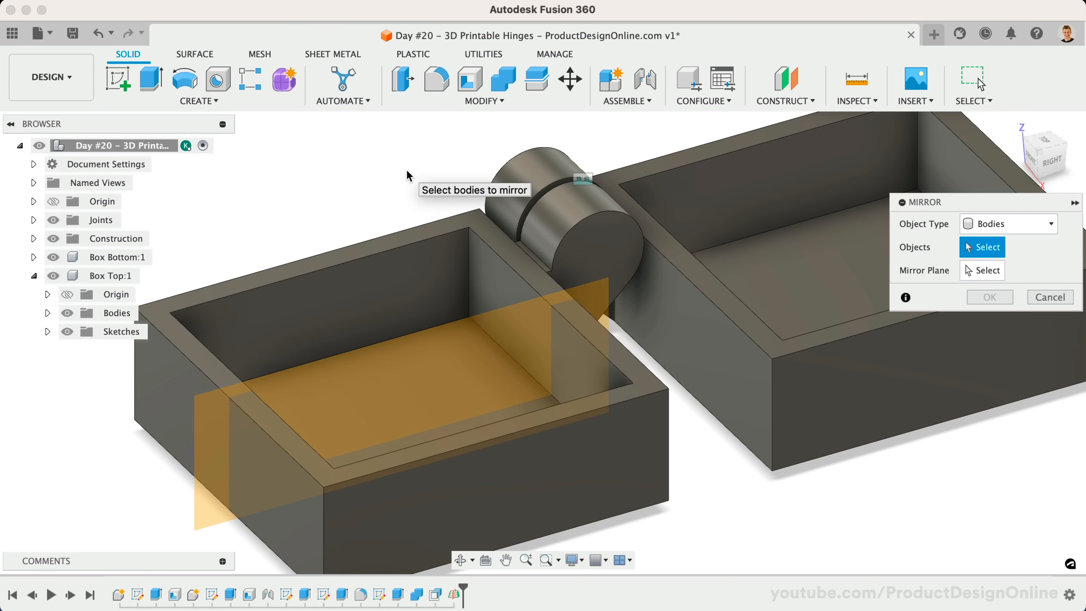
Step: Mirror each hinge flange body across the midplane onto the opposite end
{"action": "left_click", "coordinate": [554, 211]}
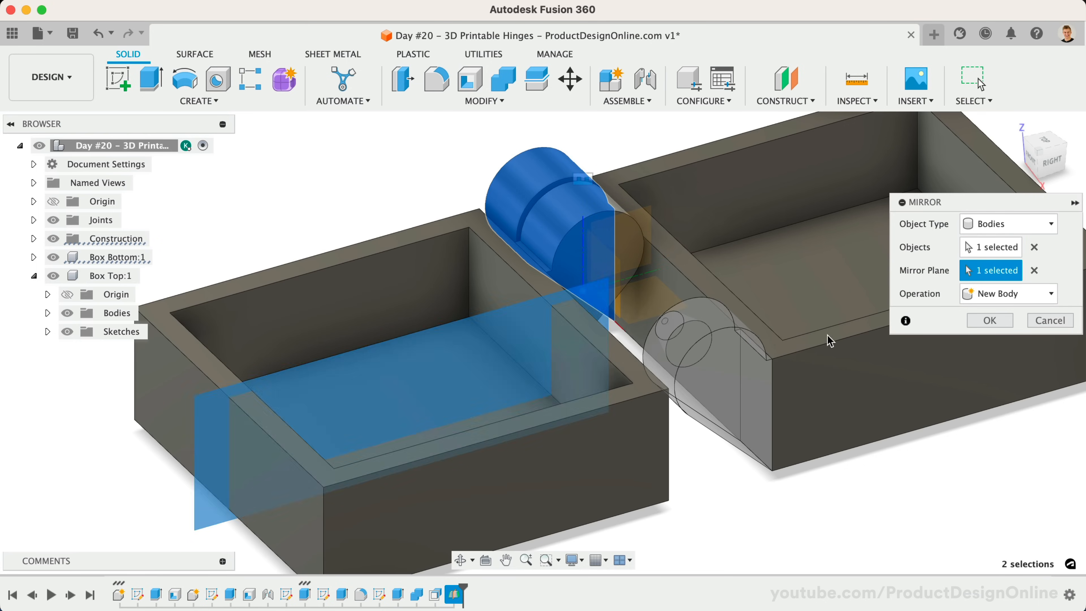
{"action": "left_click", "coordinate": [989, 320]}
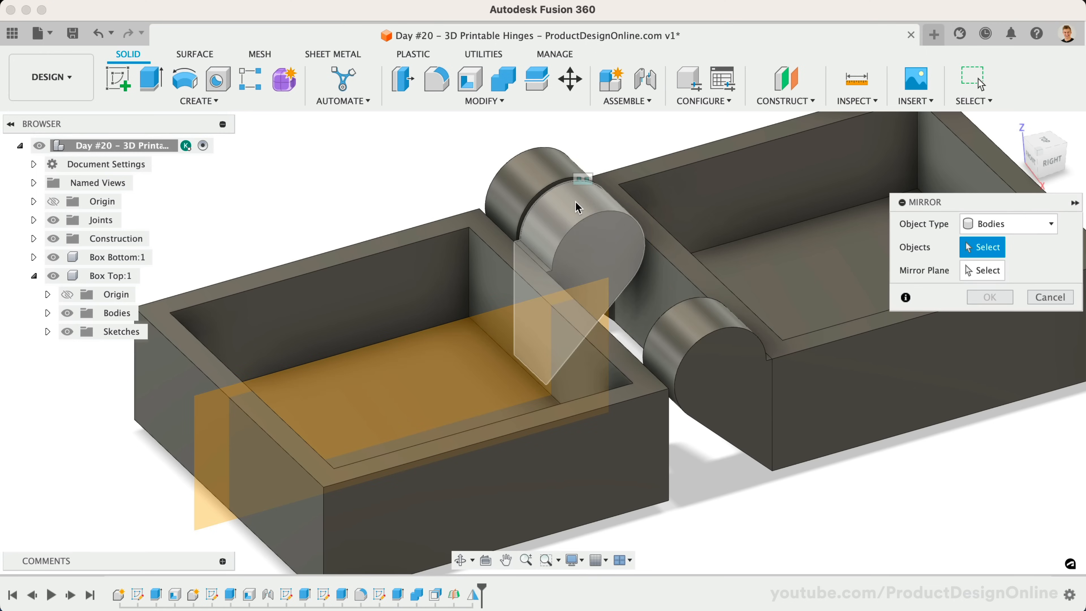
{"action": "left_click", "coordinate": [577, 206]}
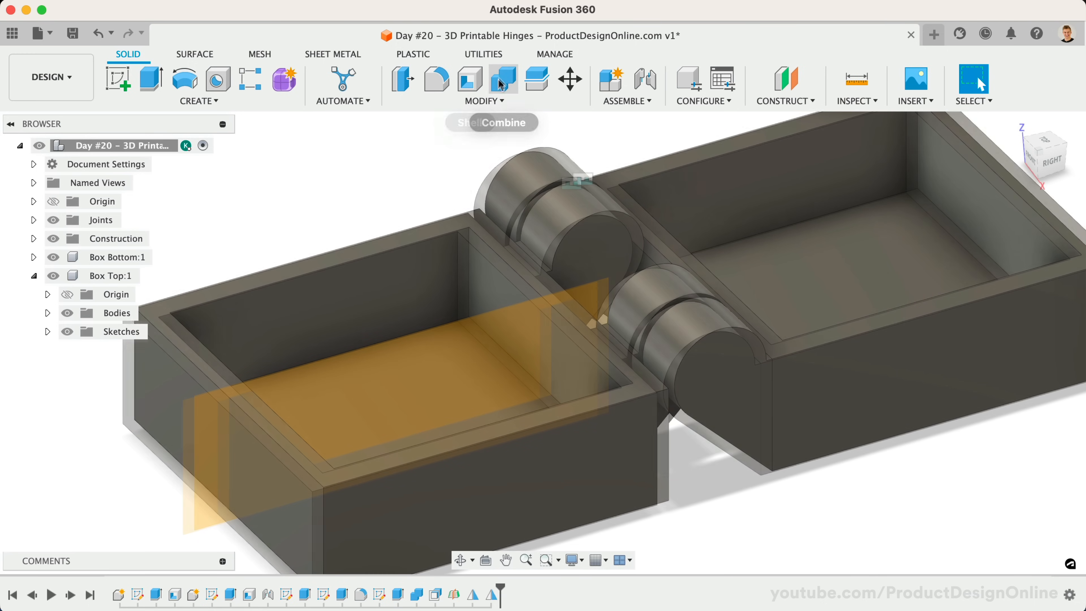
Step: Join each mirrored flange into its box half with Combine, not keeping tool bodies
{"action": "left_click", "coordinate": [503, 79]}
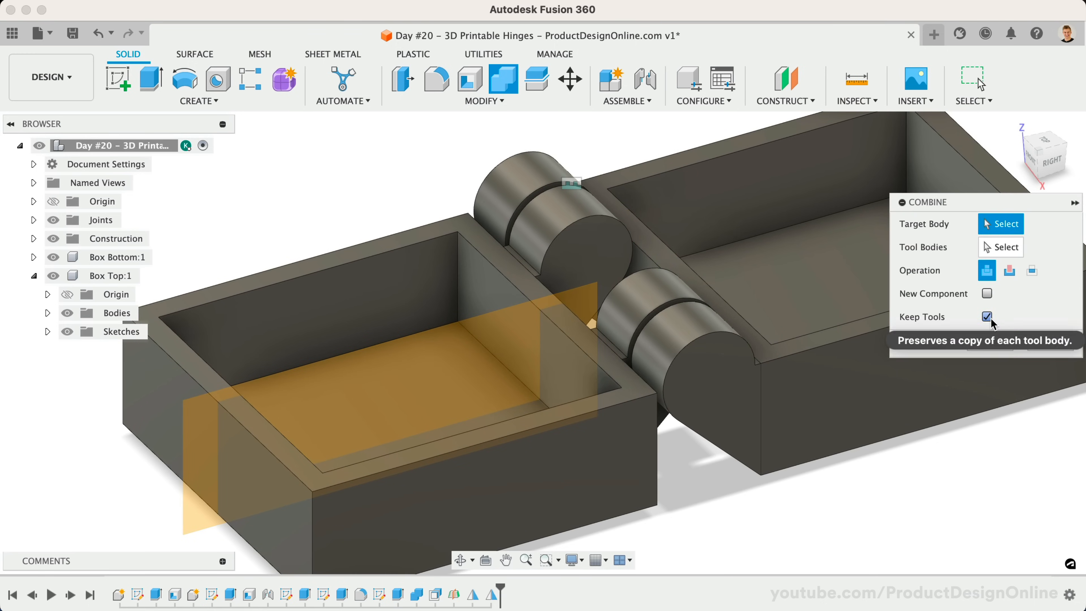
{"action": "left_click", "coordinate": [986, 317]}
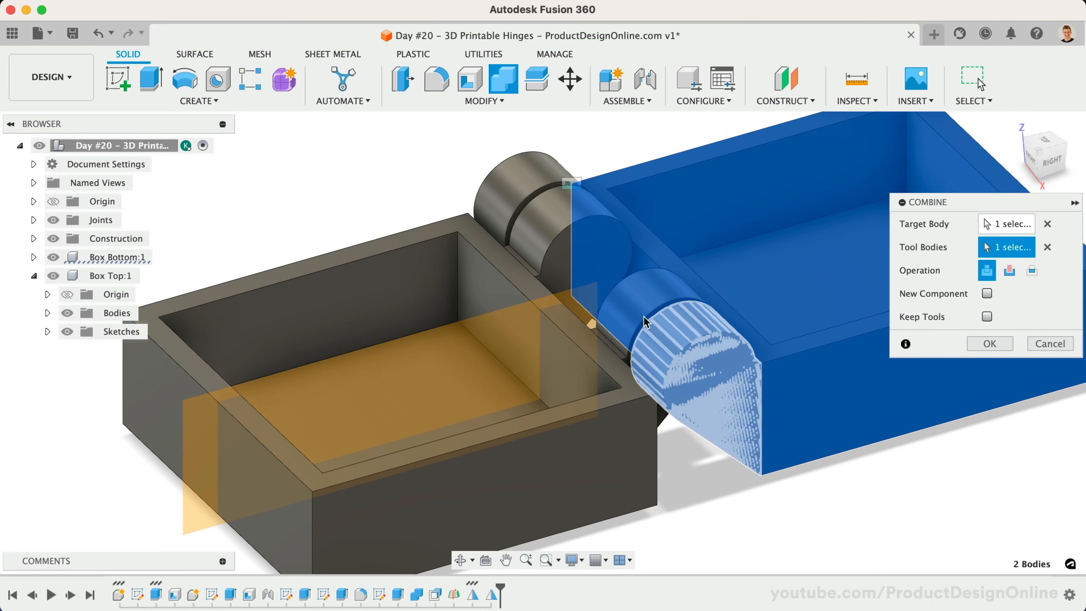
{"action": "left_click", "coordinate": [989, 344]}
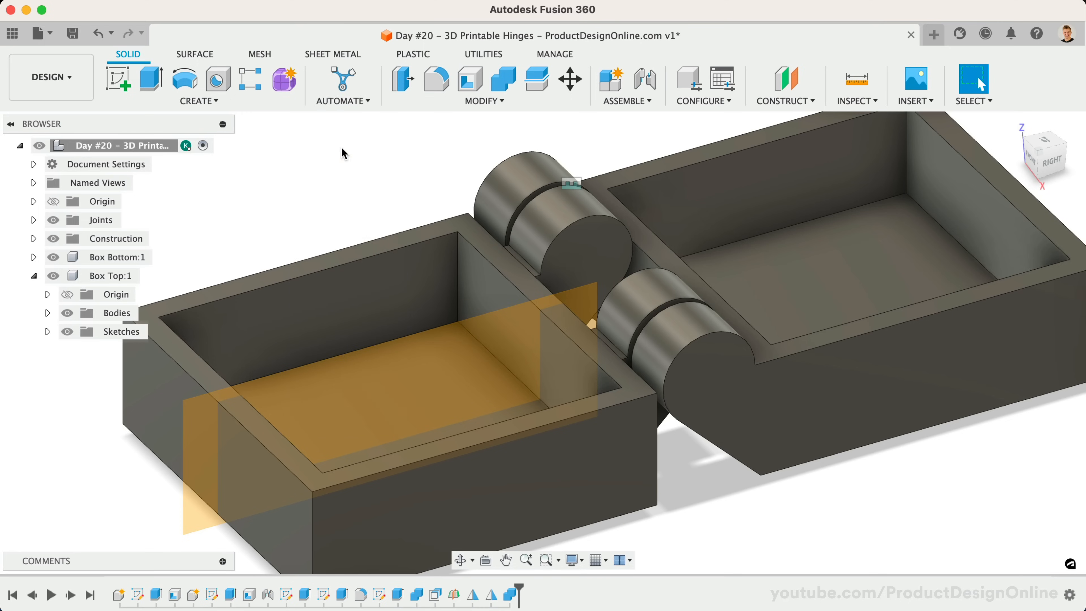
{"action": "left_click", "coordinate": [504, 78]}
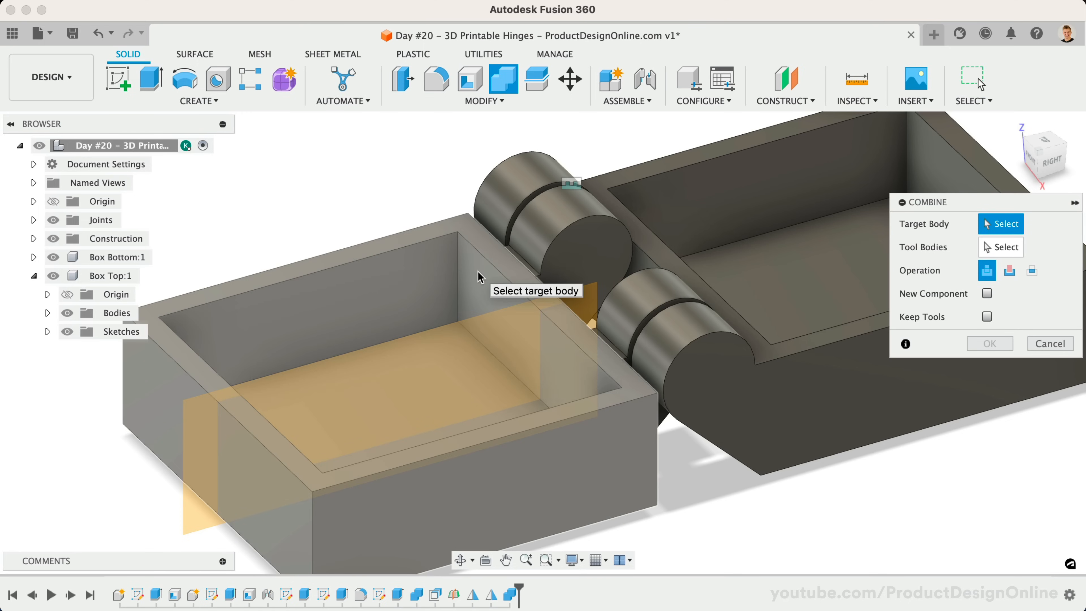
{"action": "mouse_move", "coordinate": [514, 272]}
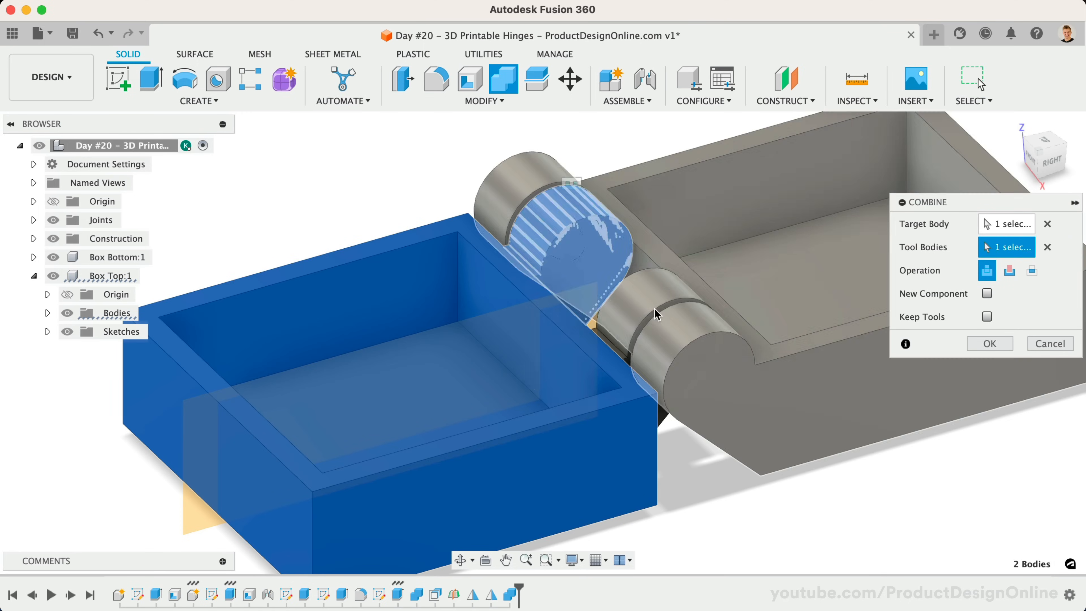
{"action": "left_click", "coordinate": [989, 343]}
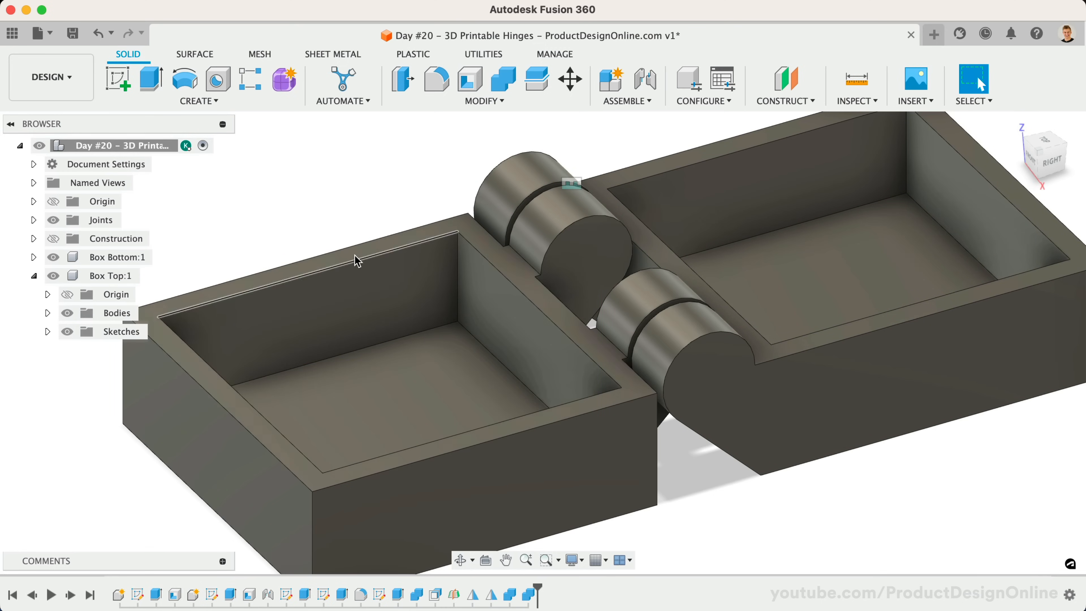
Step: Save the root component as a mesh in STL (Binary) format
{"action": "right_click", "coordinate": [122, 145]}
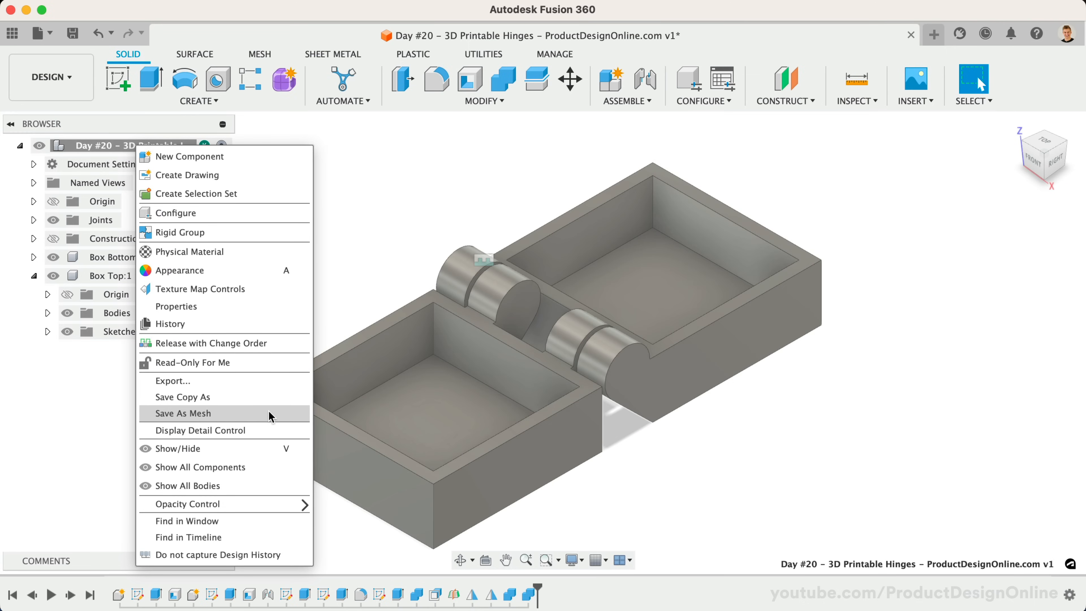
{"action": "left_click", "coordinate": [183, 413]}
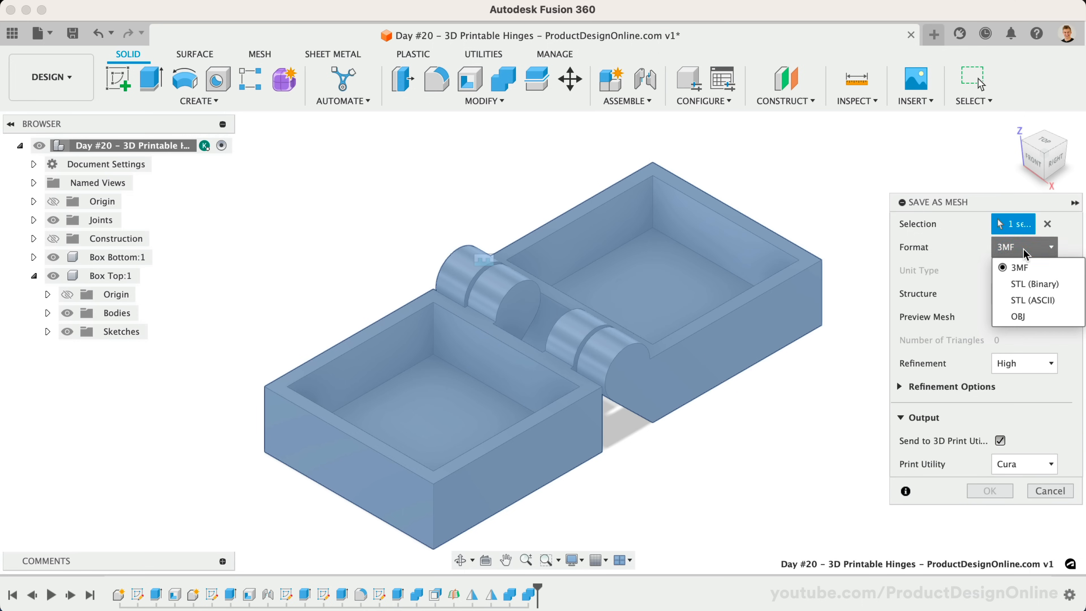
{"action": "left_click", "coordinate": [1035, 284]}
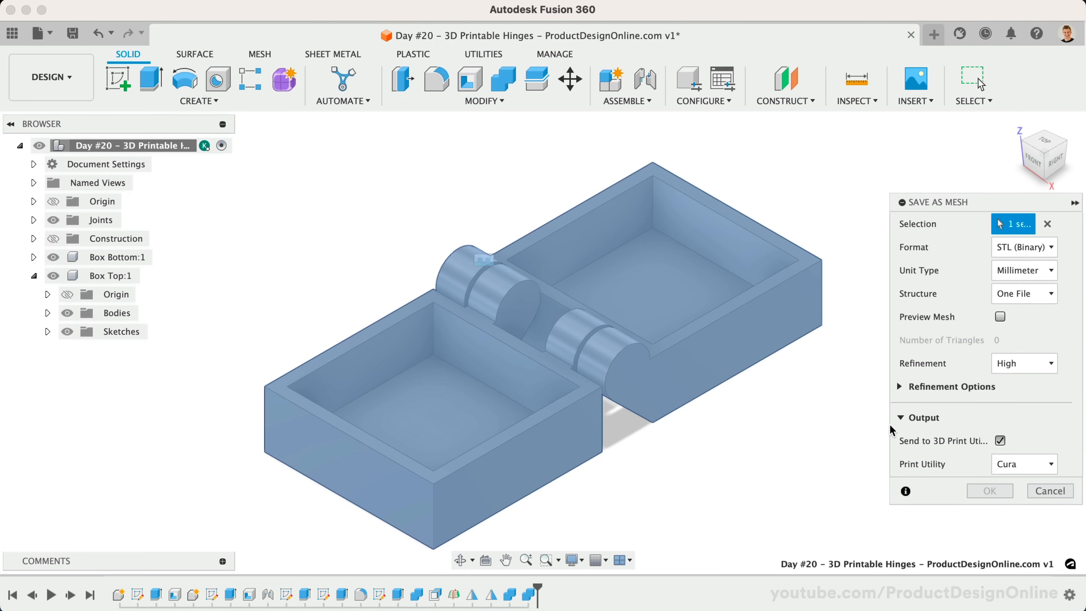
{"action": "mouse_move", "coordinate": [1004, 464]}
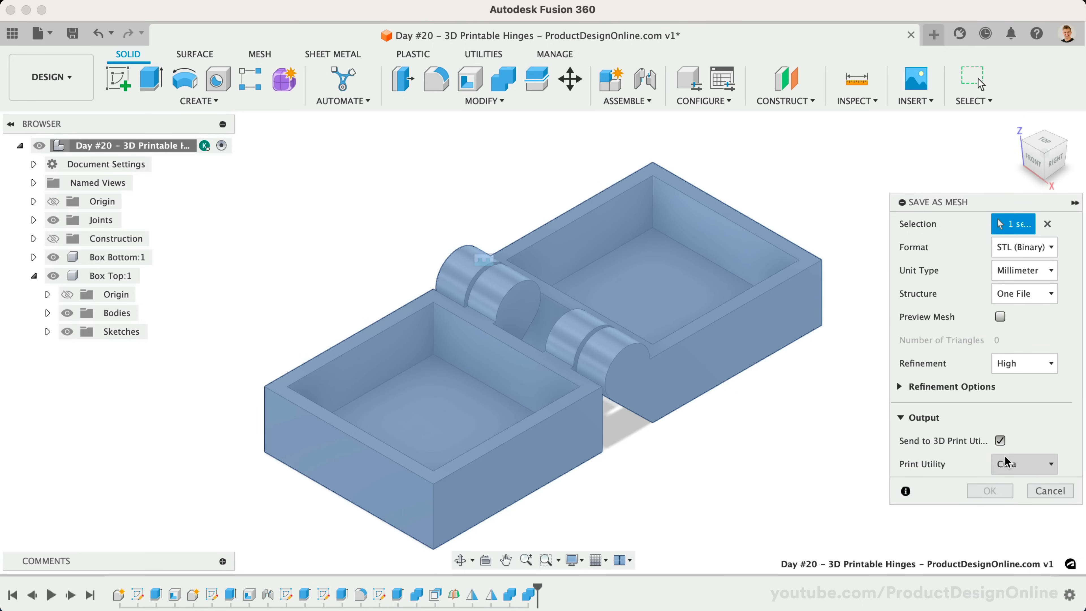